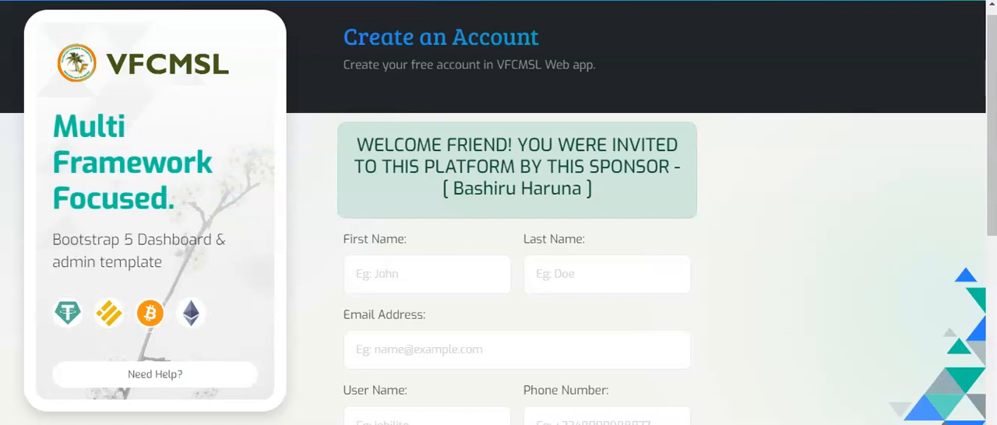
mouse_move(731, 122)
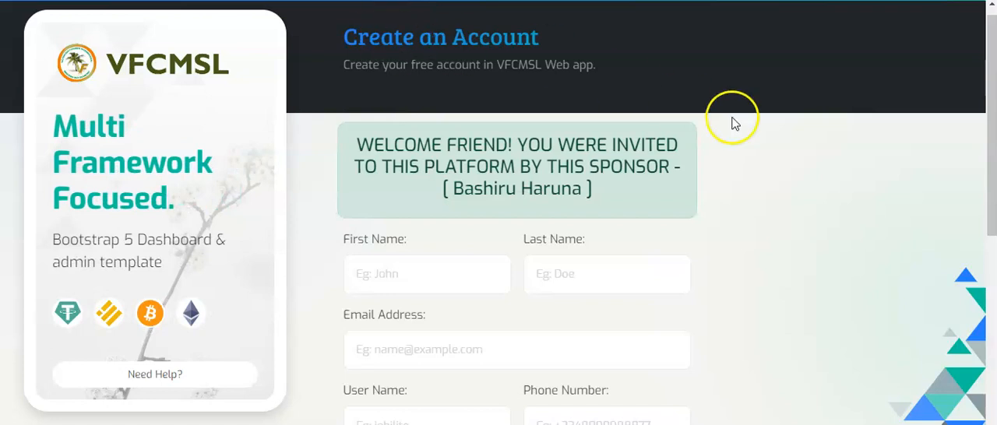
Step: Enter the last name 'lhass' after the autofilled first name
scroll("down", 3)
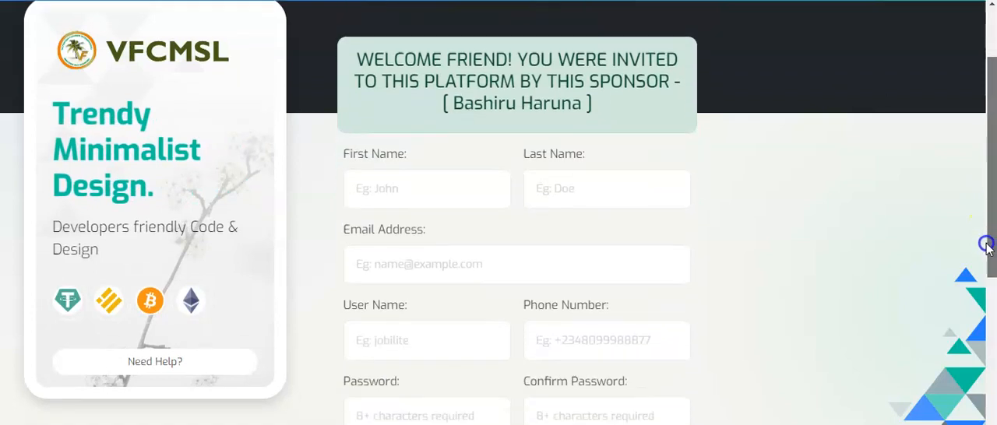
scroll("up", 3)
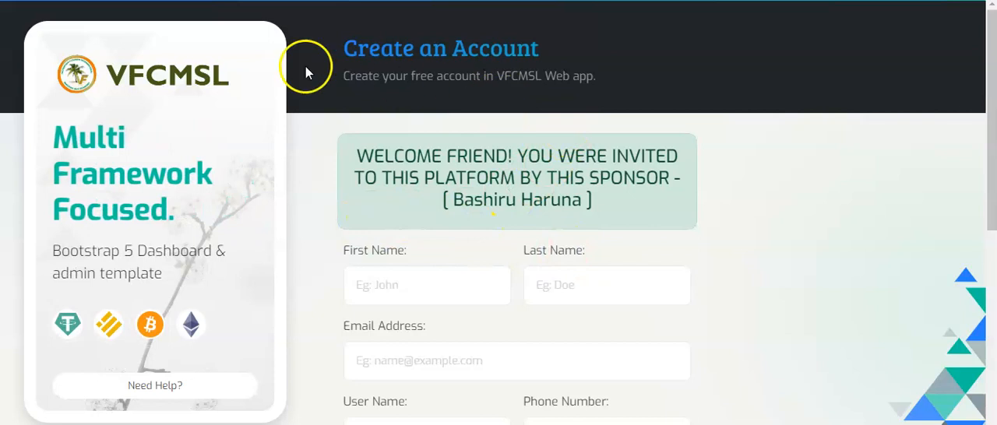
mouse_move(785, 263)
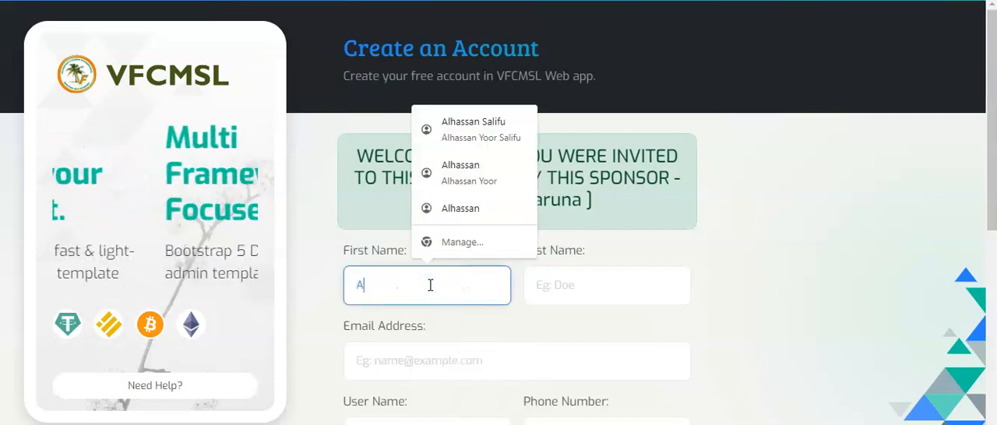
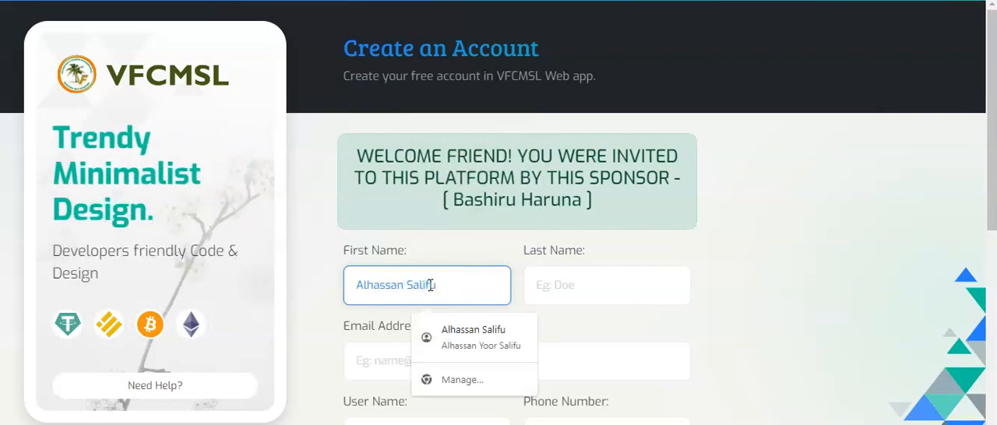
left_click(608, 285)
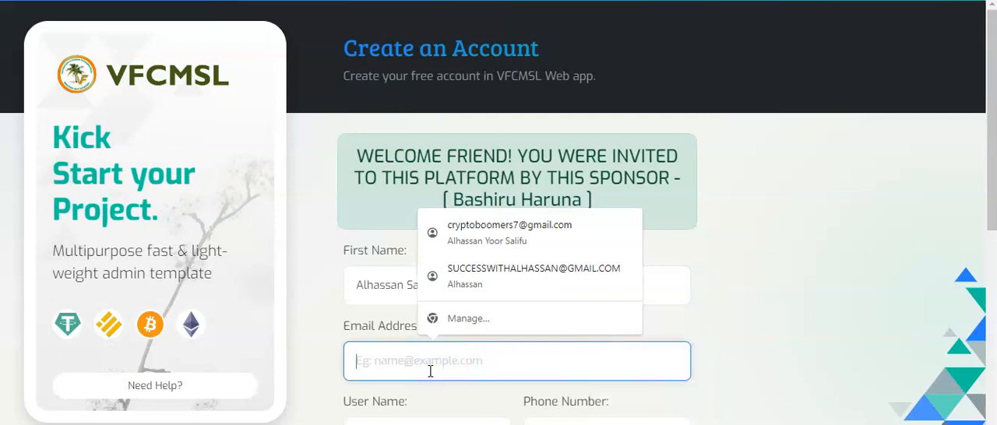
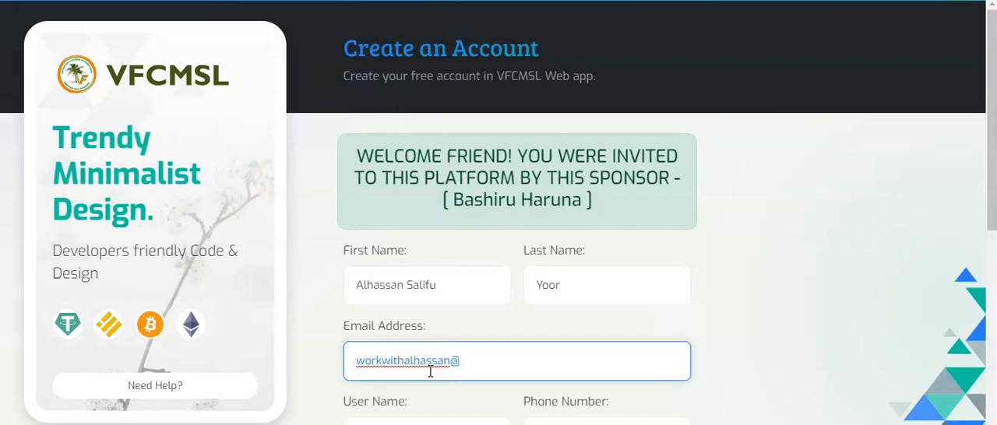
left_click(461, 361)
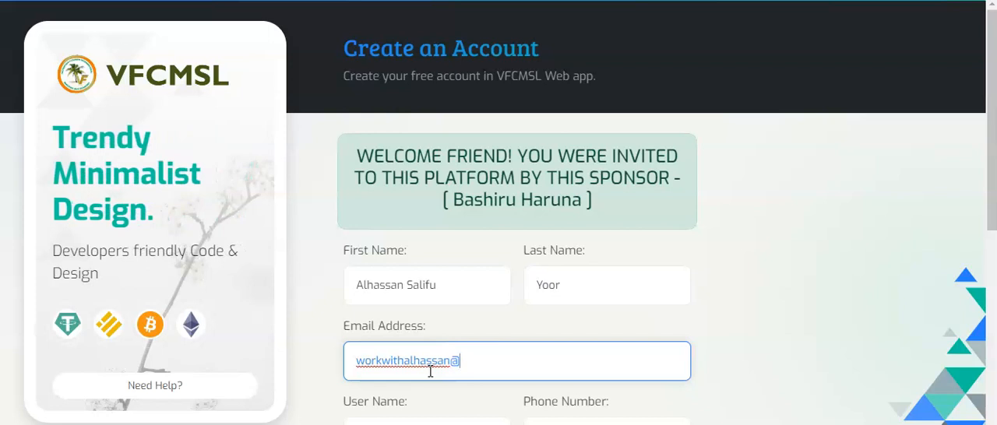
type("gmai")
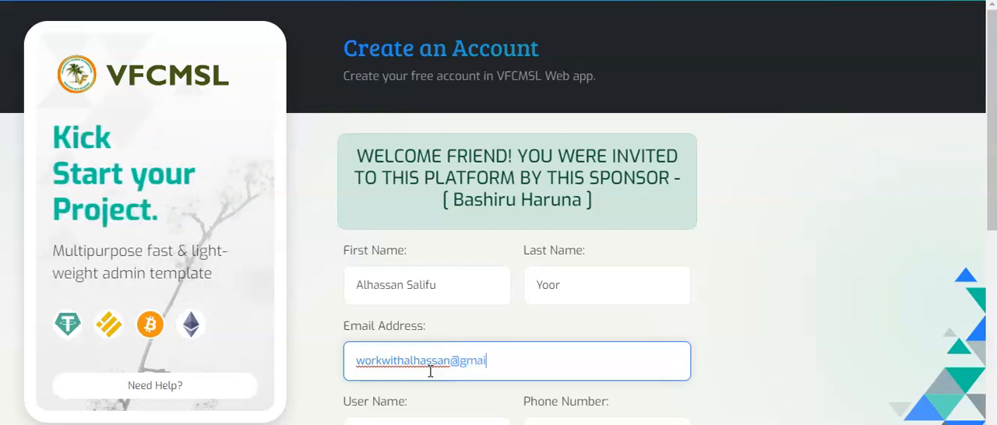
type("l.com")
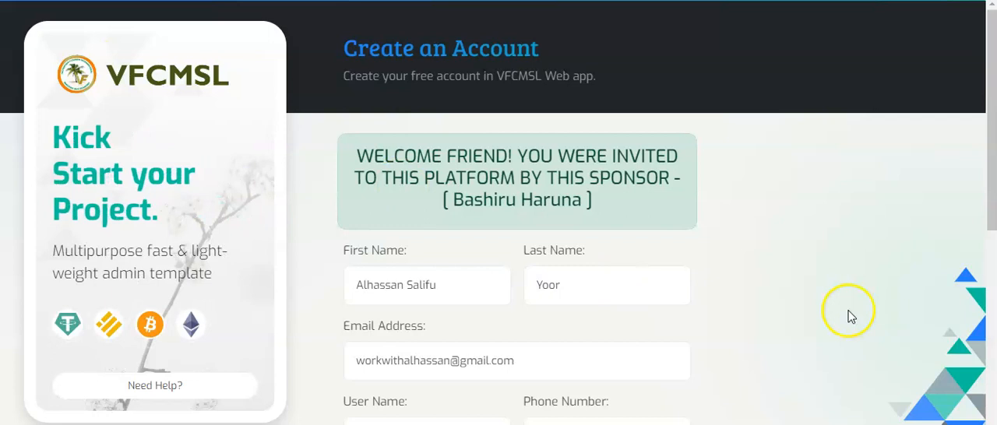
Step: Enter a username starting 'Te' and the phone number beginning 2332 with country code
scroll("down", 3)
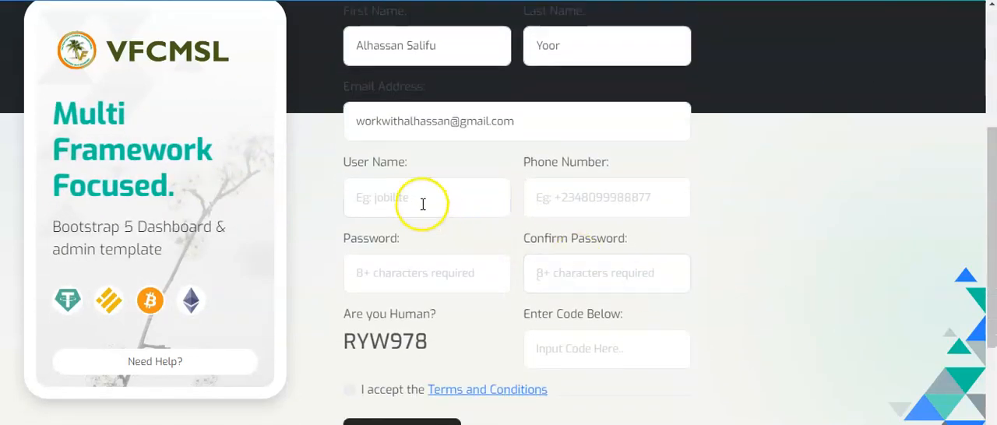
type("TeamAlhassan")
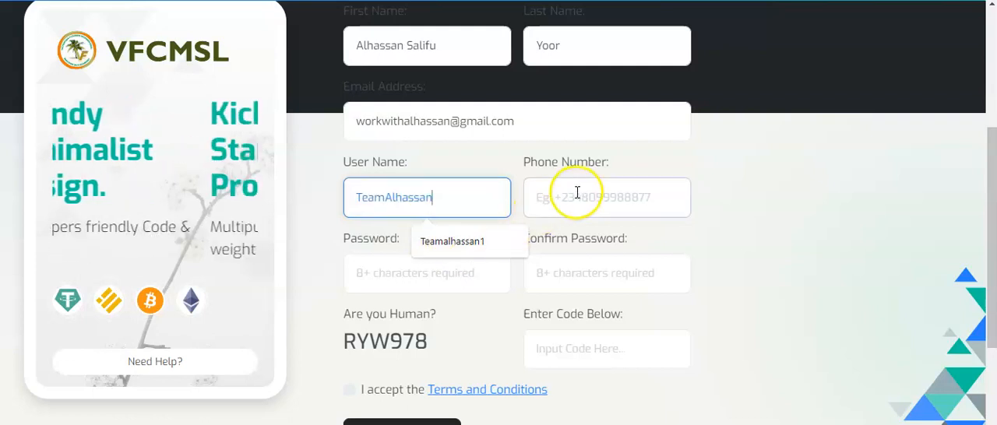
left_click(607, 197)
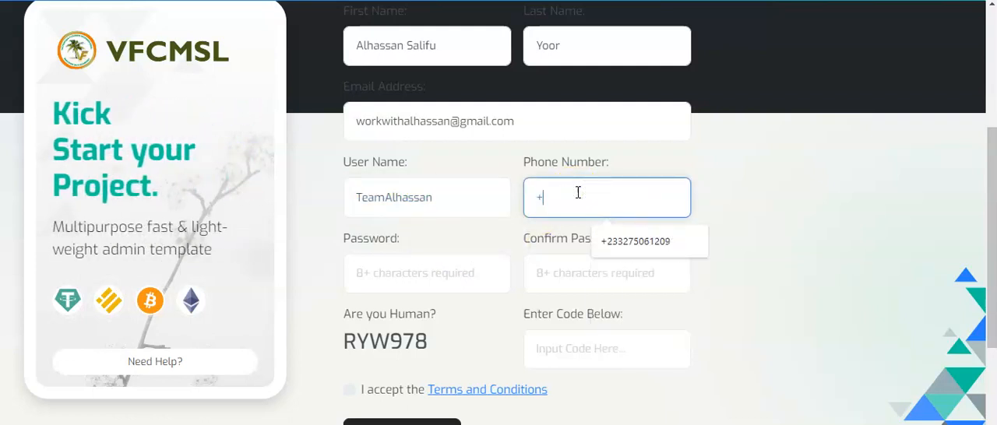
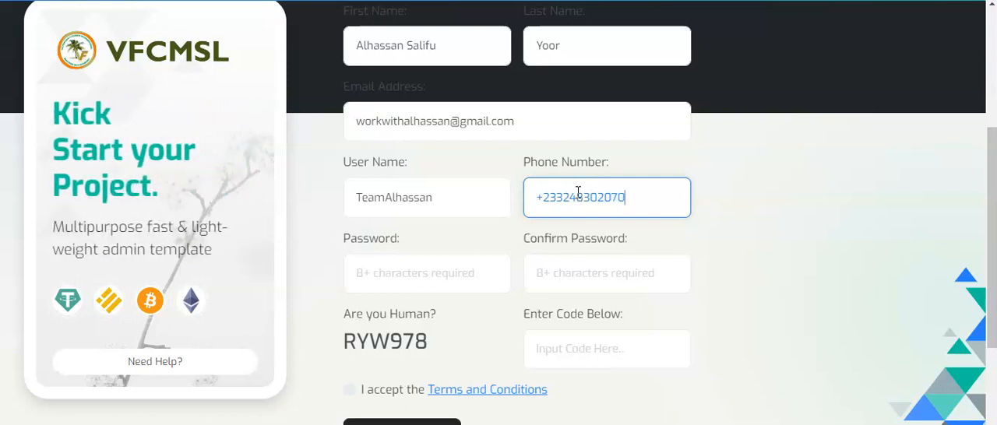
Step: Enter the account password and repeat it in Confirm Password
left_click(427, 273)
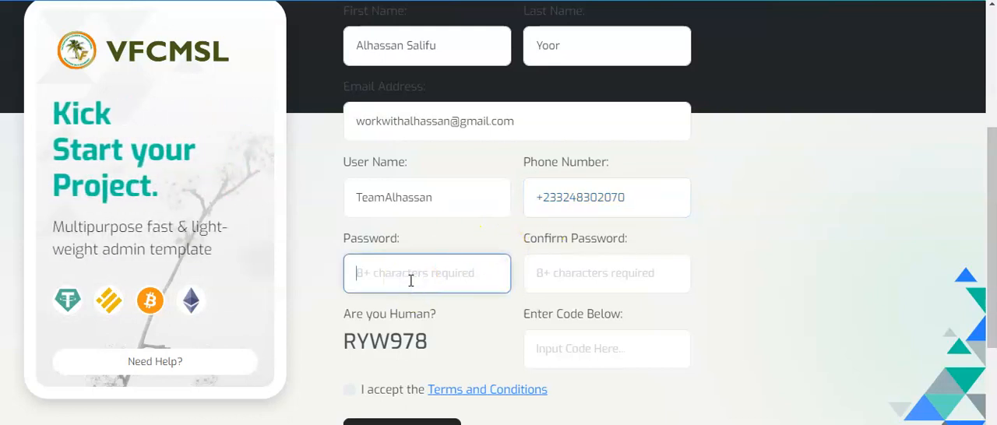
type("1")
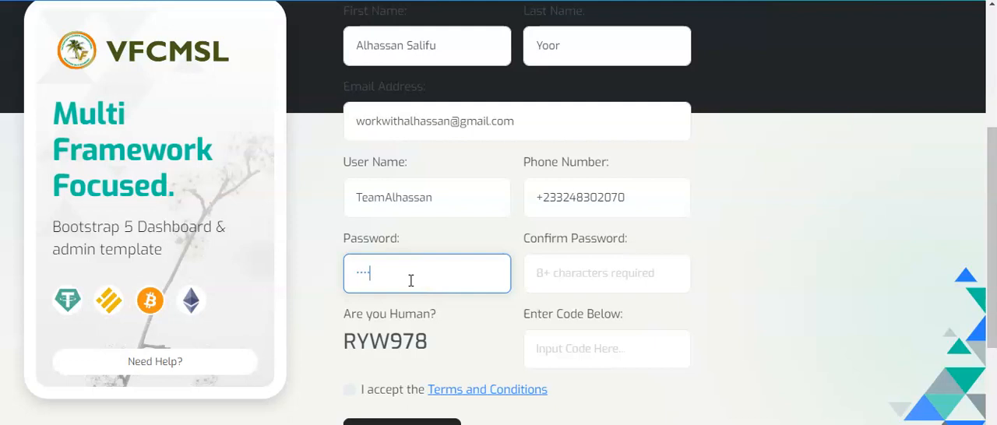
type("•")
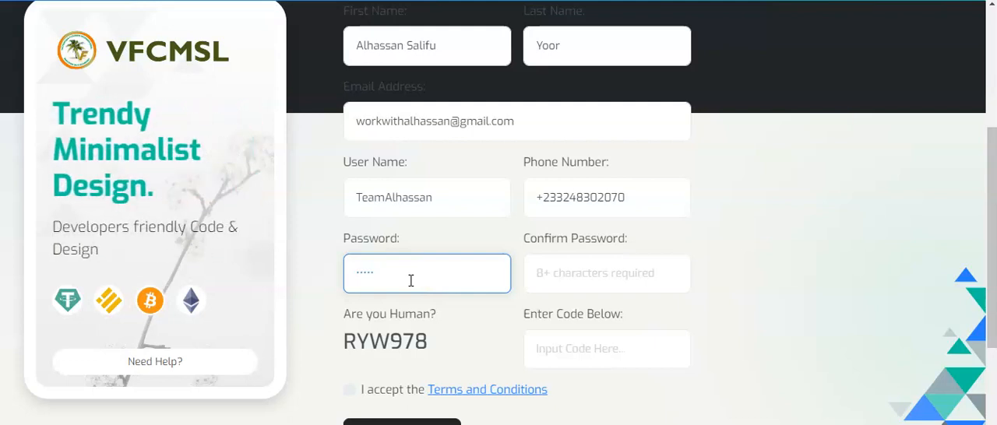
type("*")
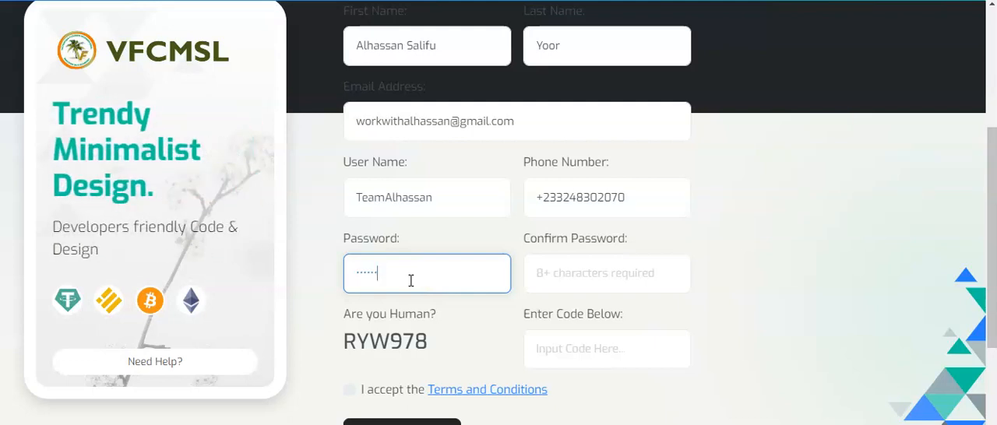
type("•")
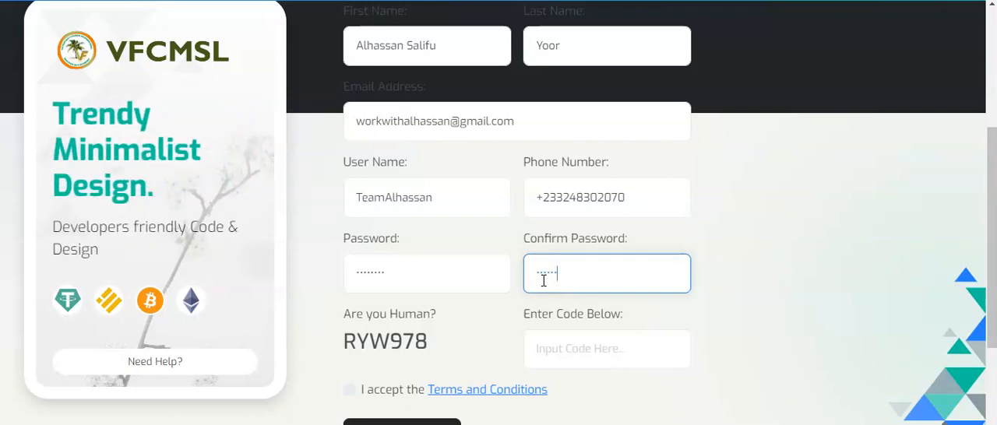
type("•")
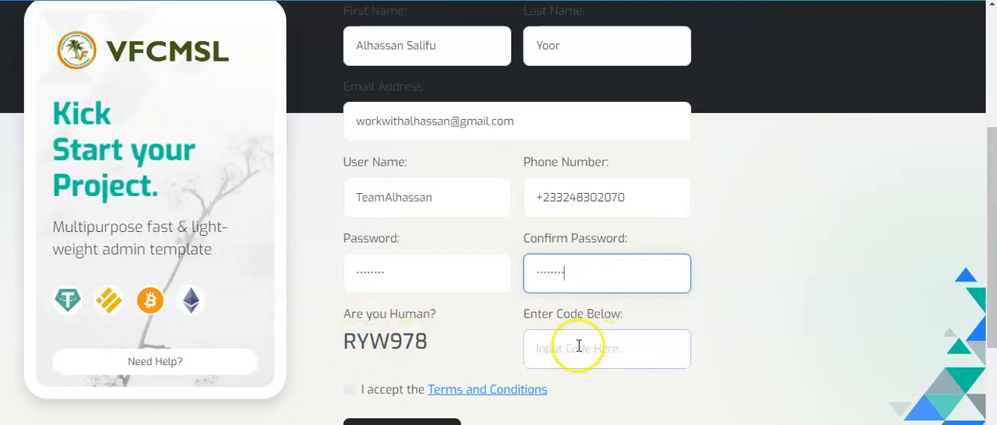
Step: Enter the verification code 'RY78', accept the terms and submit the sign-up form
left_click(606, 349)
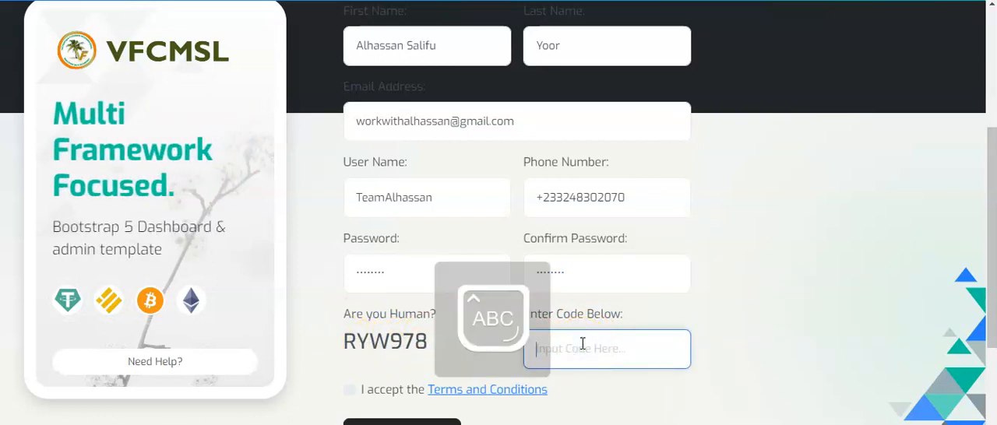
type("RYW9")
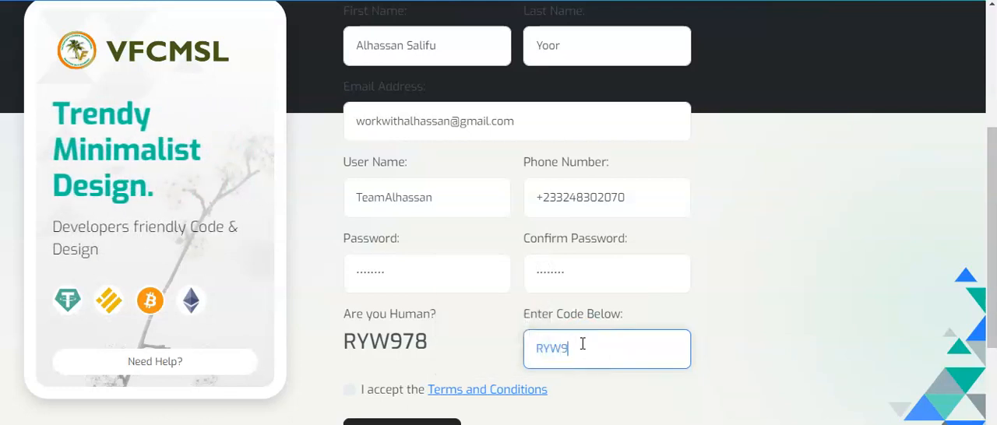
type("78")
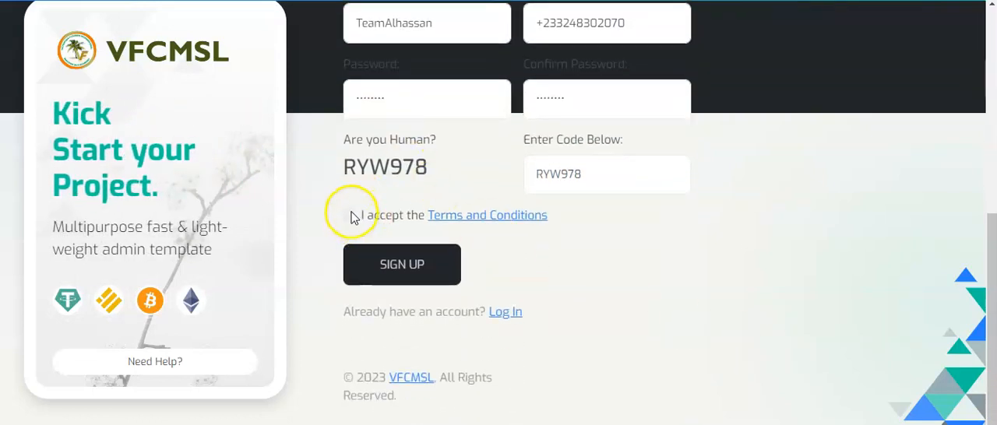
left_click(349, 215)
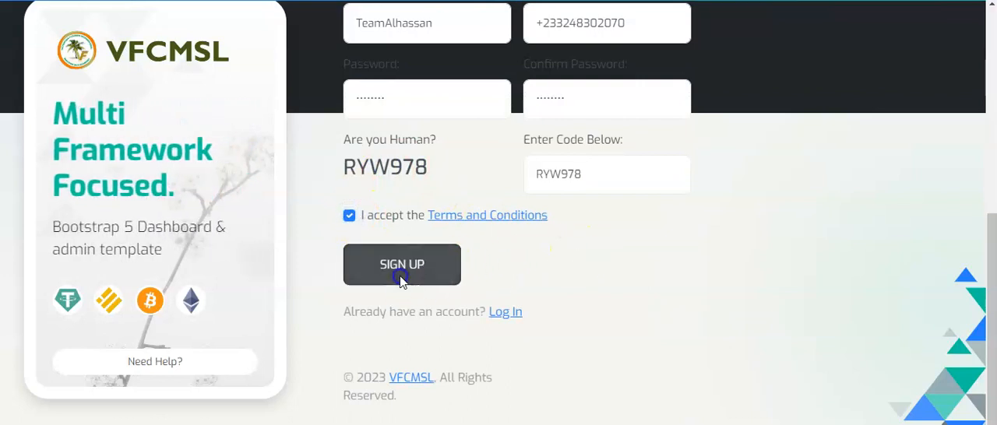
left_click(402, 265)
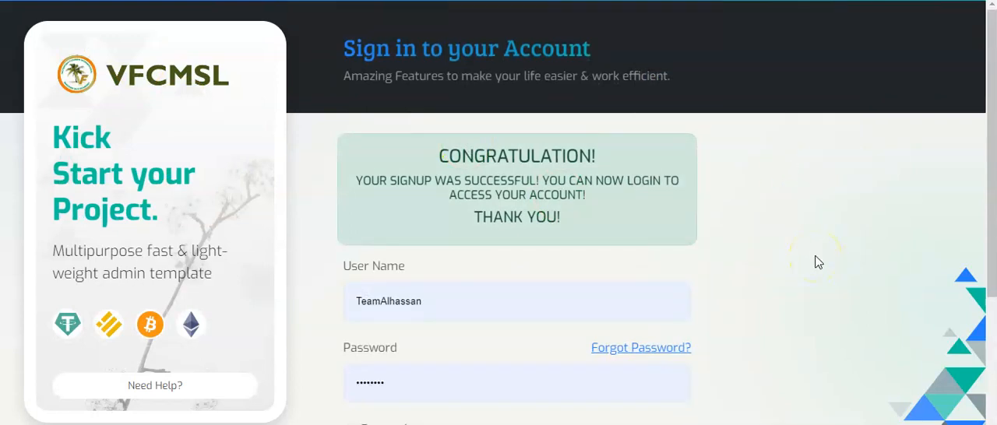
Step: Log in to the newly registered account to reach the Payment/License page
scroll("down", 3)
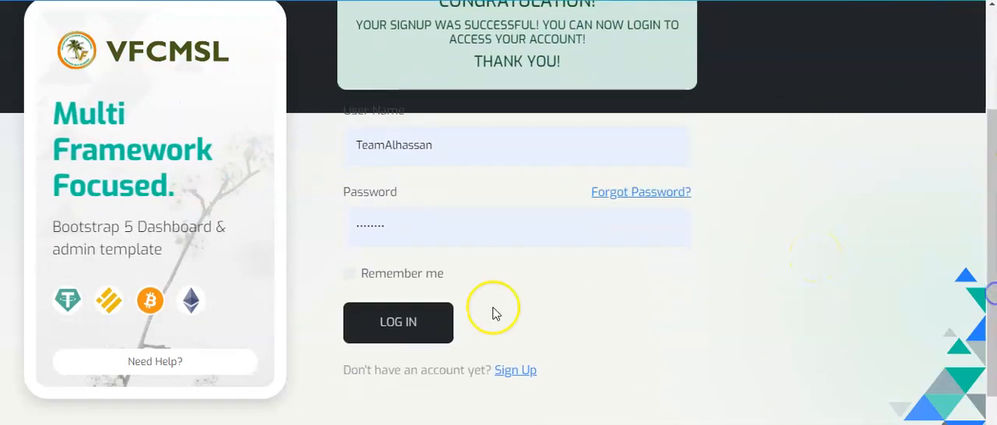
mouse_move(653, 324)
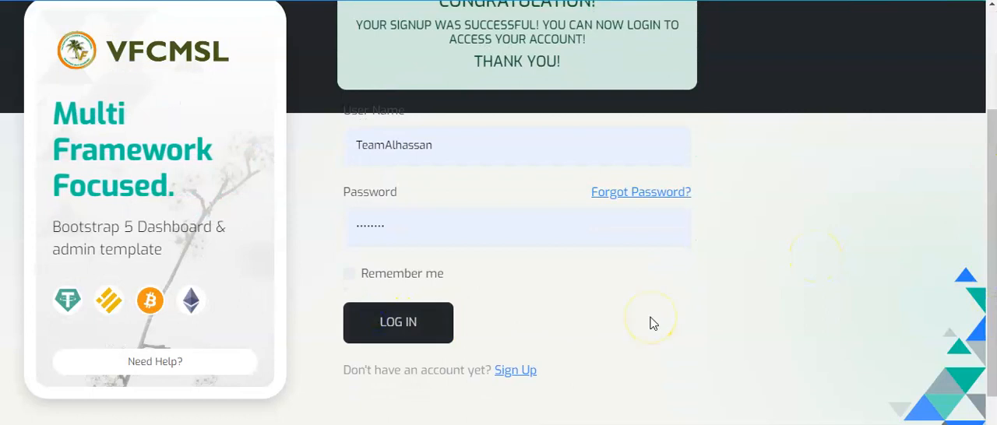
left_click(399, 324)
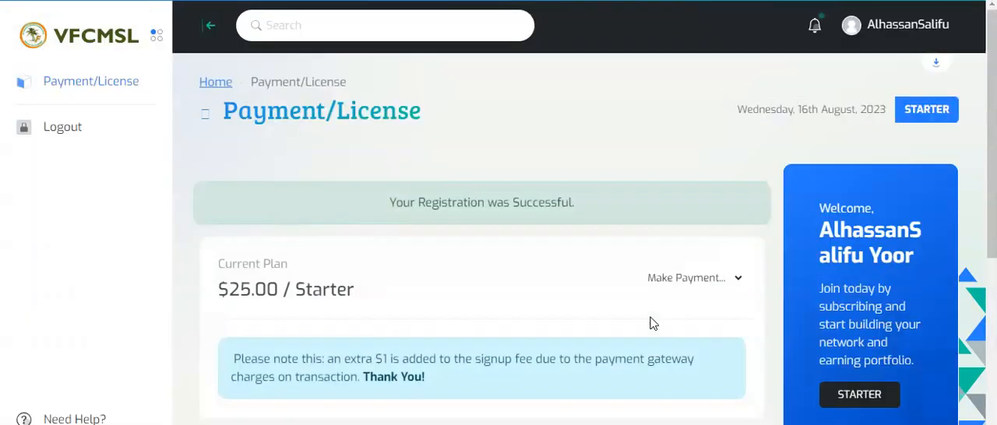
mouse_move(496, 109)
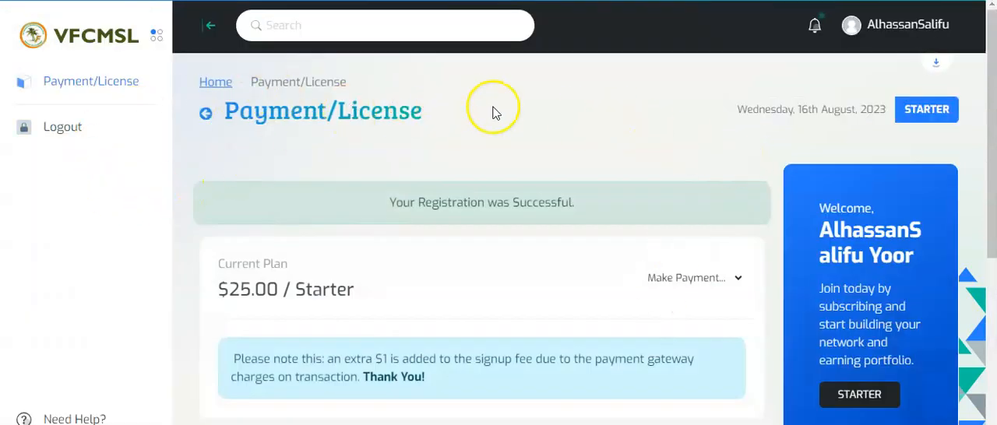
mouse_move(498, 207)
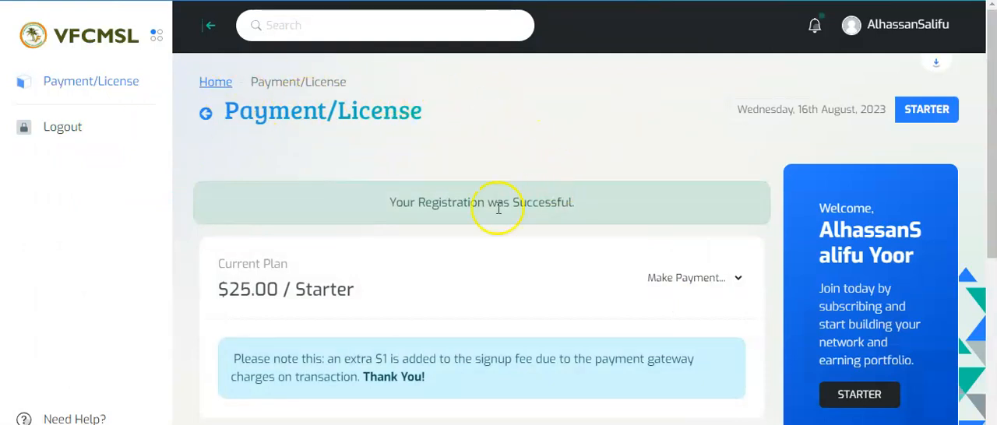
mouse_move(701, 289)
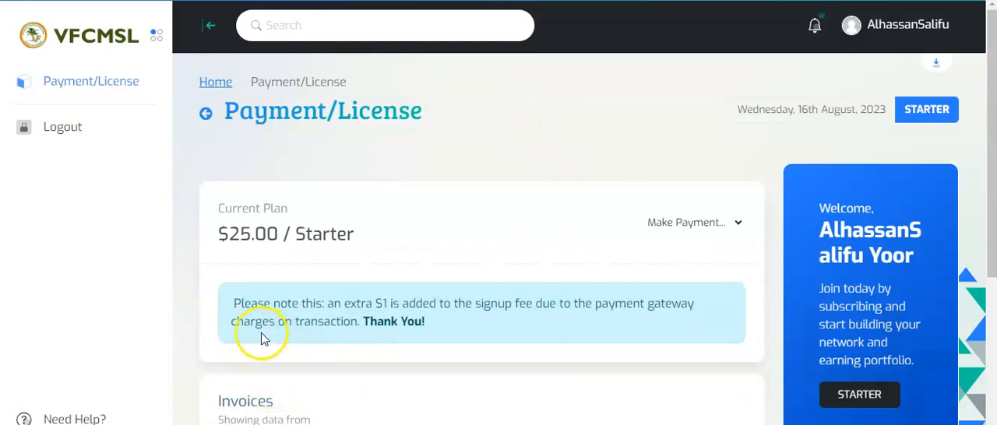
mouse_move(362, 312)
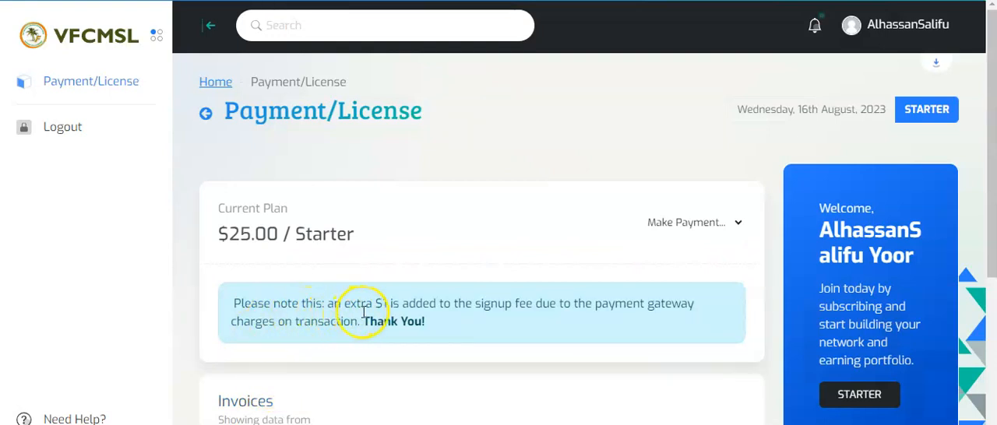
mouse_move(623, 310)
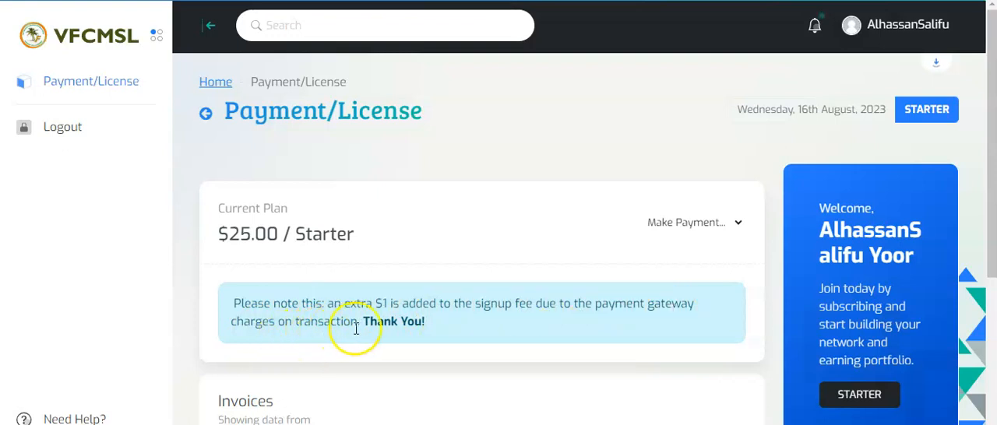
mouse_move(249, 261)
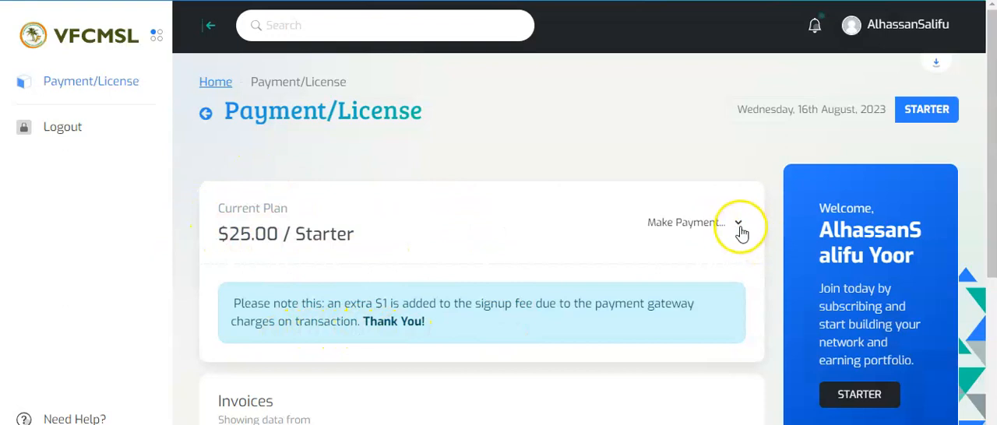
left_click(740, 222)
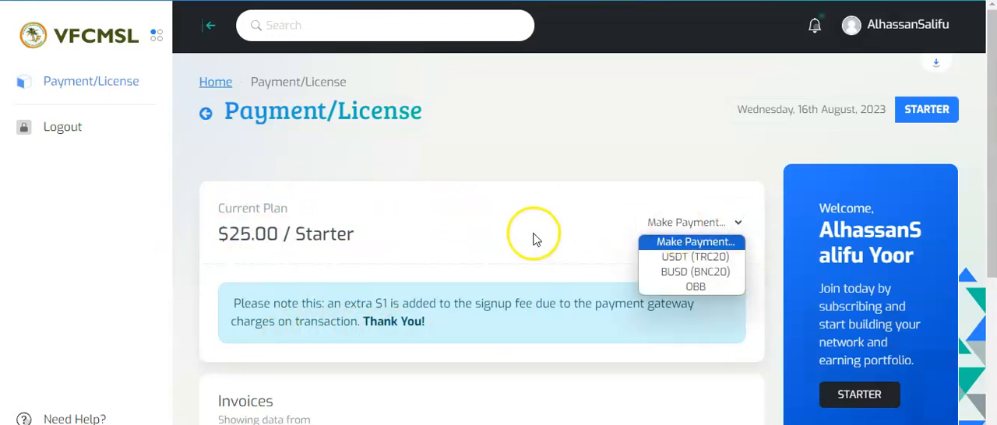
left_click(234, 233)
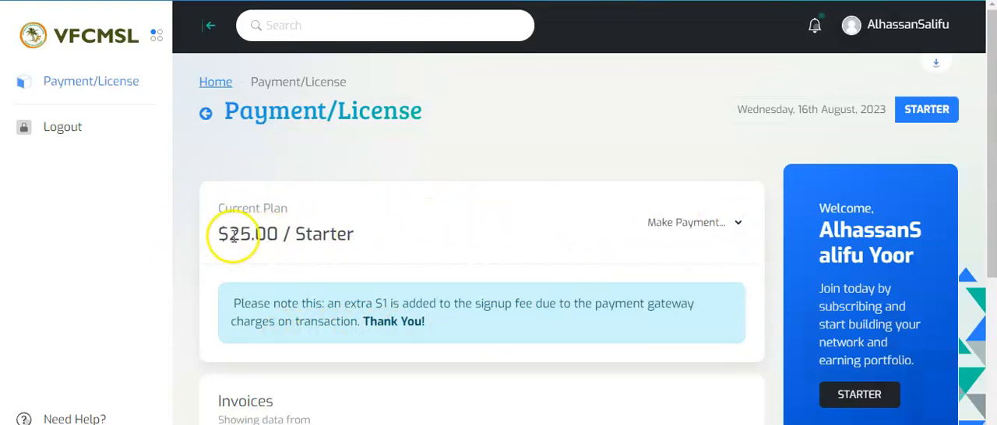
left_click(732, 221)
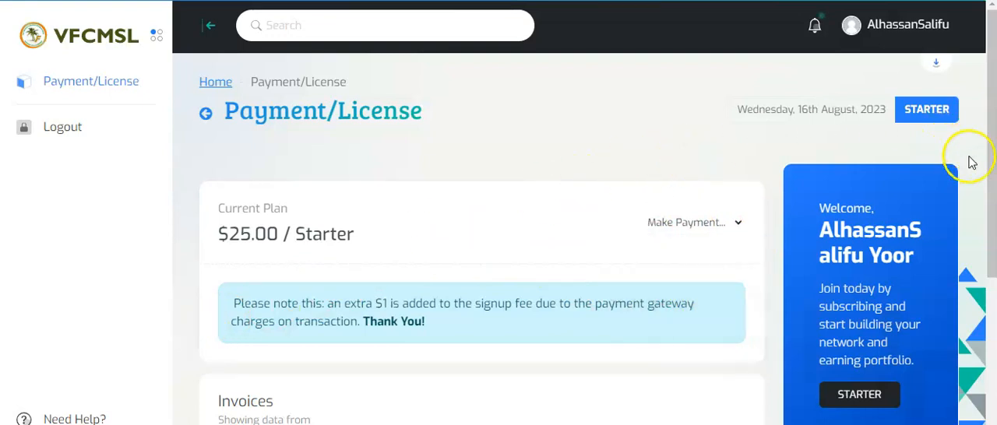
scroll("down", 3)
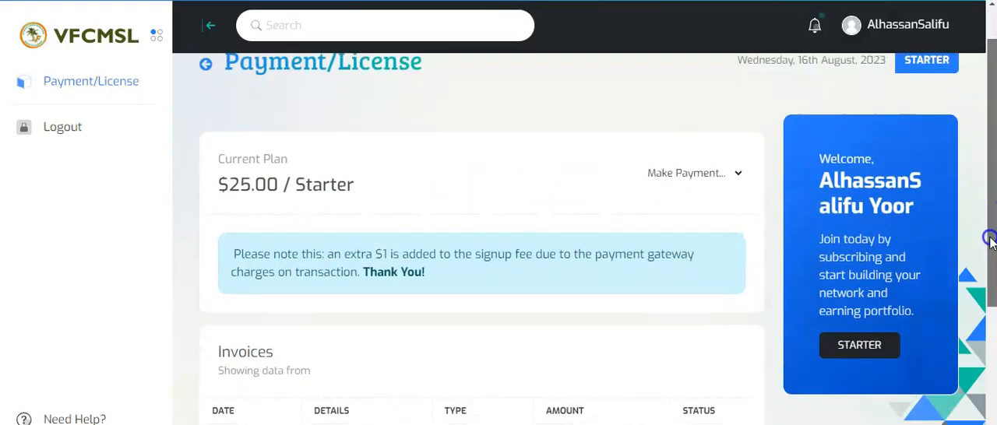
scroll("down", 3)
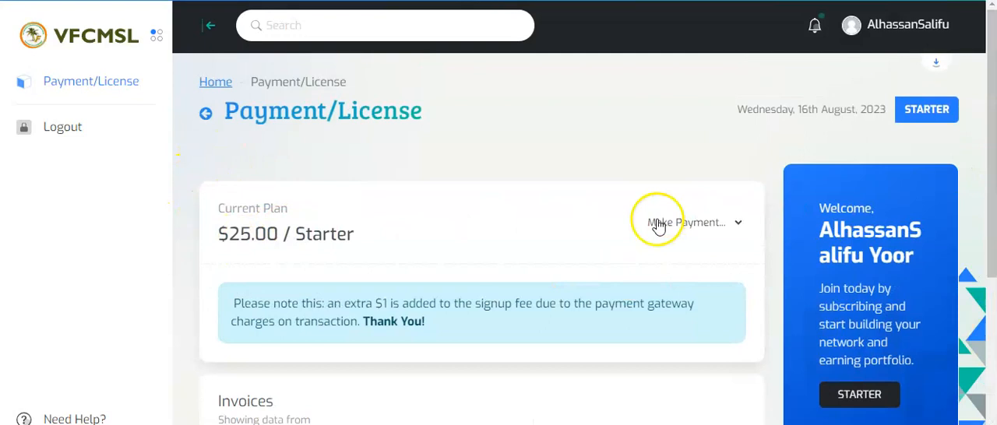
Step: Choose USDT (TRC20) from the Make Payment currencies to start the Starter plan payment
left_click(692, 221)
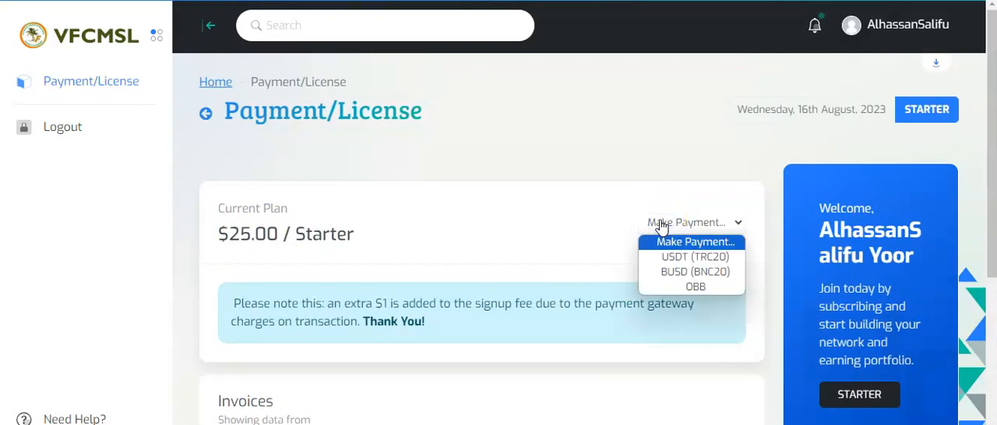
mouse_move(691, 271)
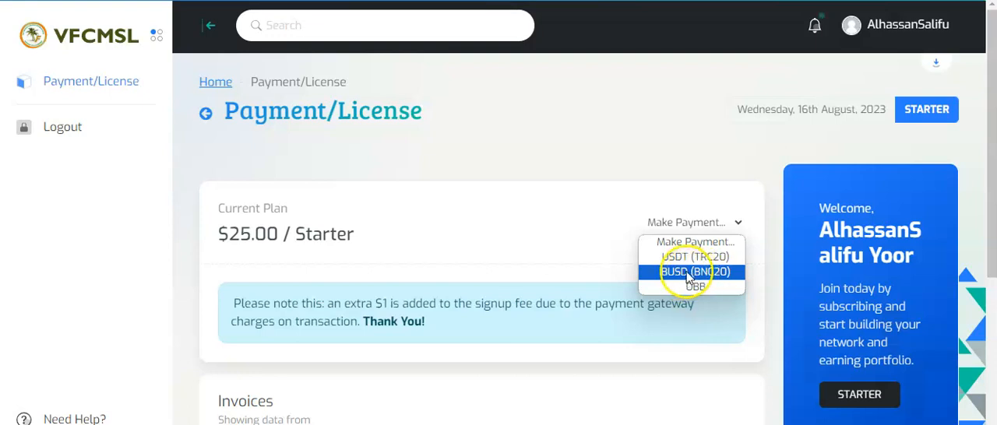
left_click(692, 255)
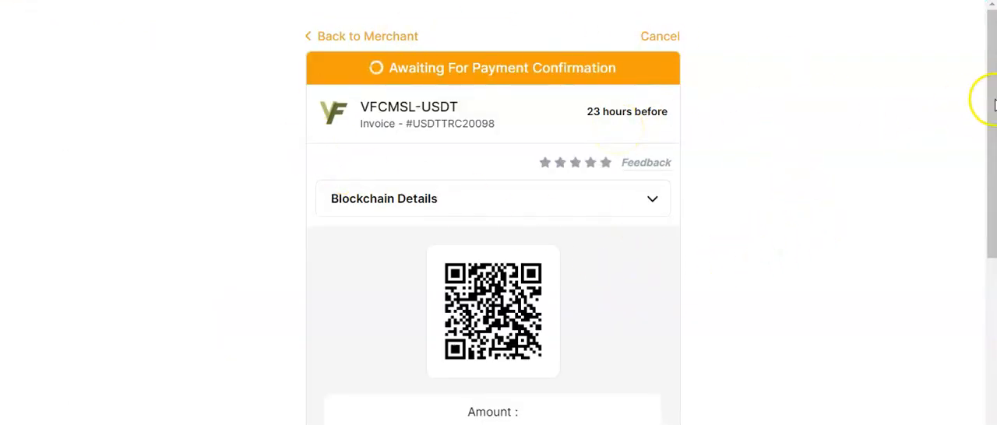
Step: Copy the payment address from the 26 USDT TRC20 invoice
scroll("down", 3)
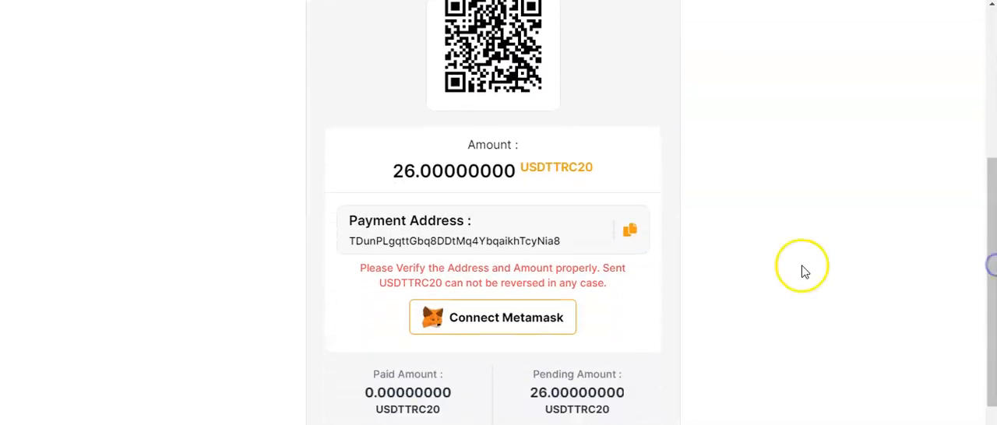
mouse_move(660, 121)
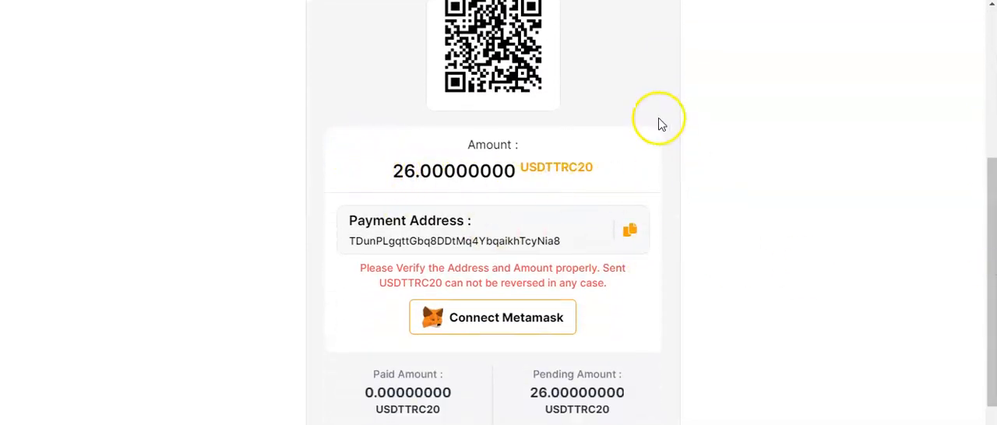
mouse_move(414, 153)
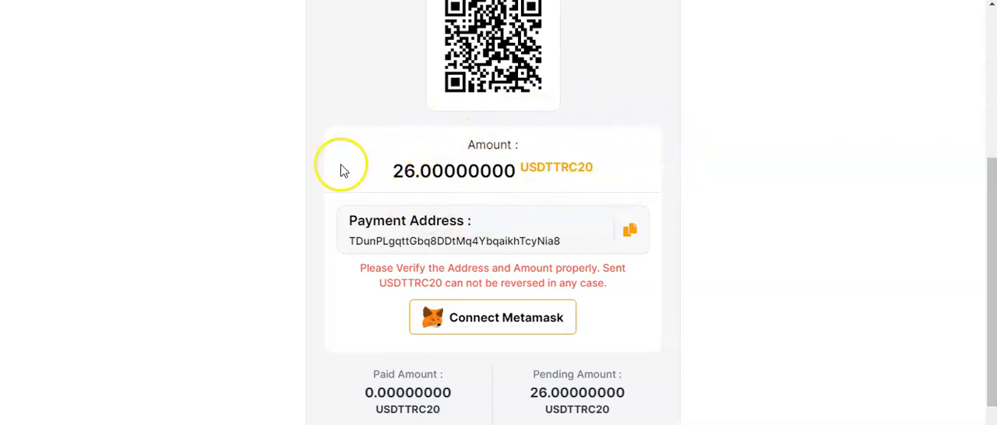
mouse_move(435, 194)
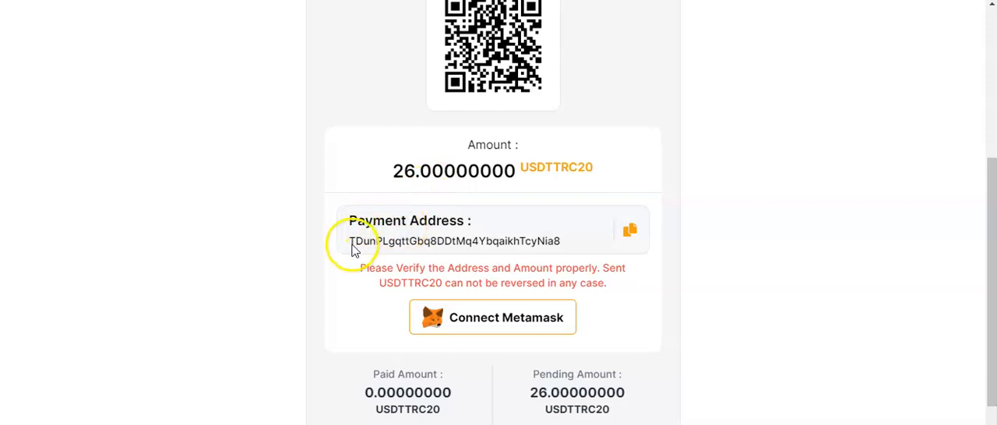
left_click(630, 230)
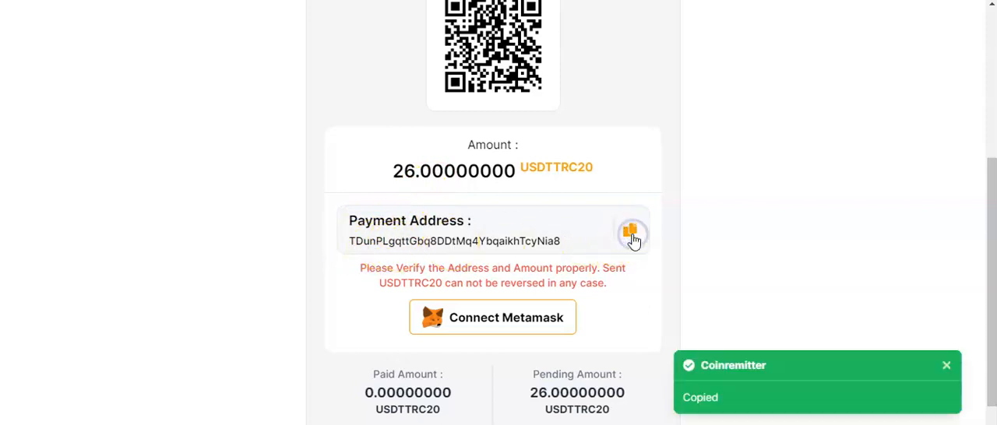
mouse_move(615, 330)
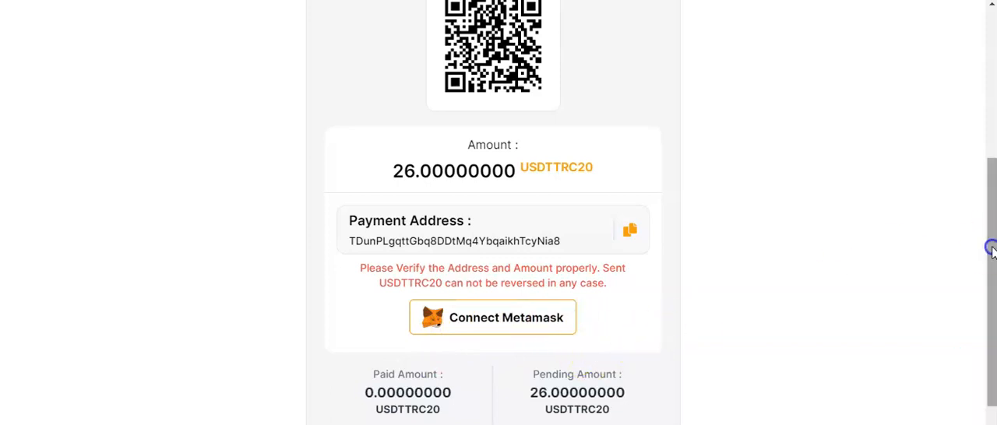
scroll("down", 3)
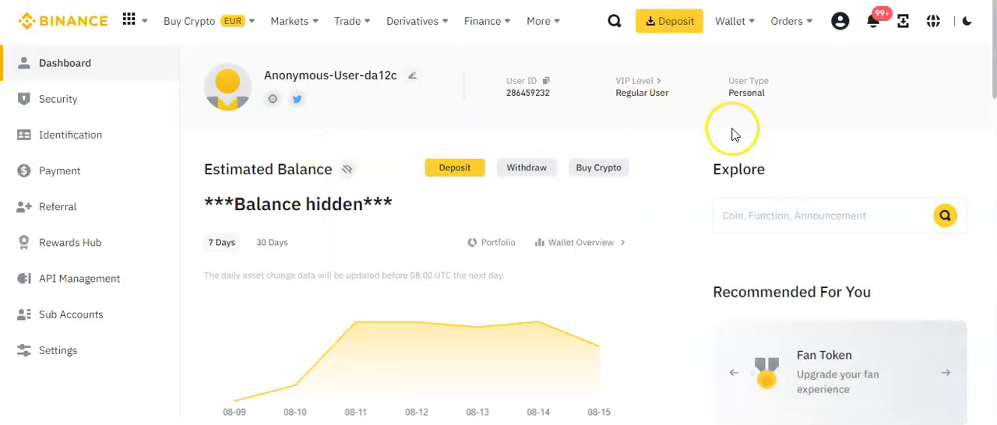
mouse_move(818, 144)
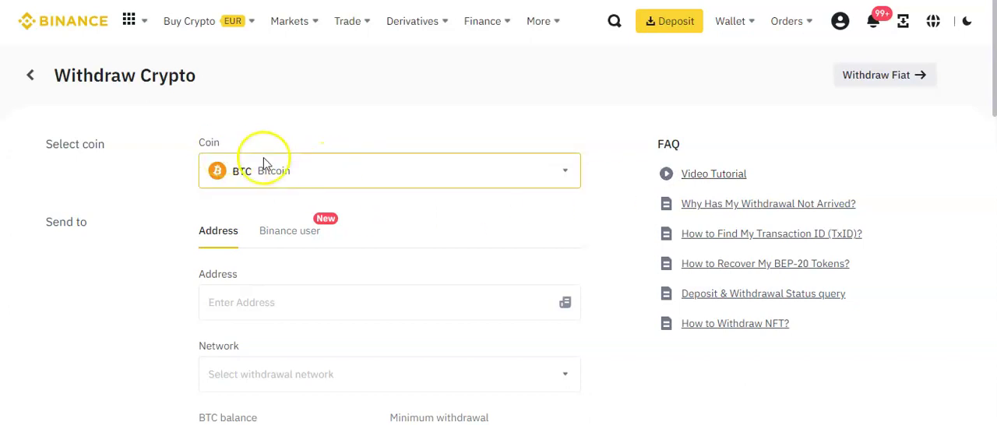
left_click(388, 171)
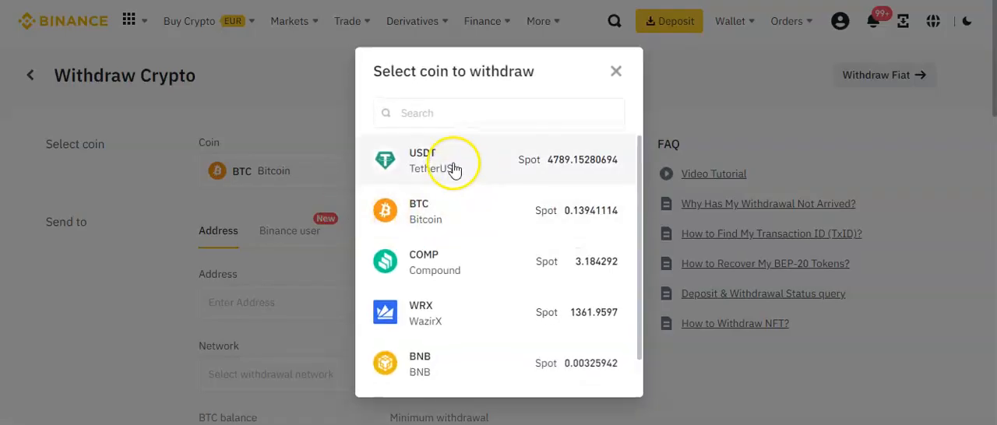
left_click(455, 159)
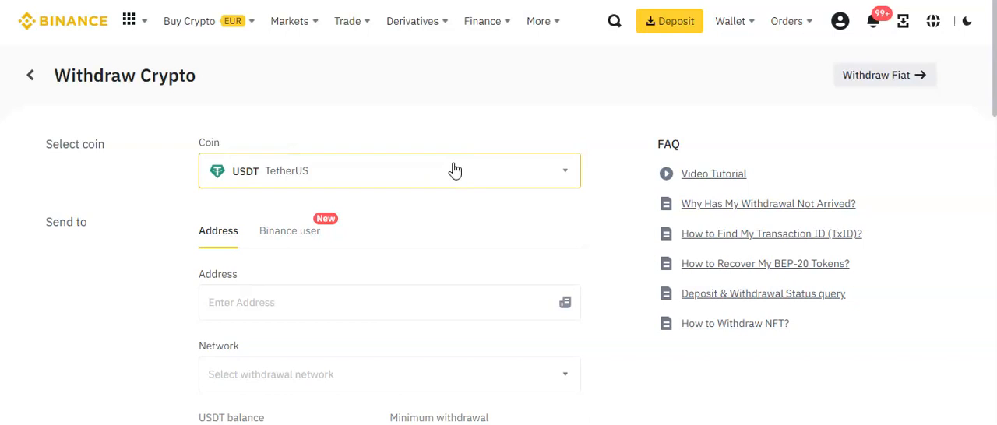
left_click(303, 302)
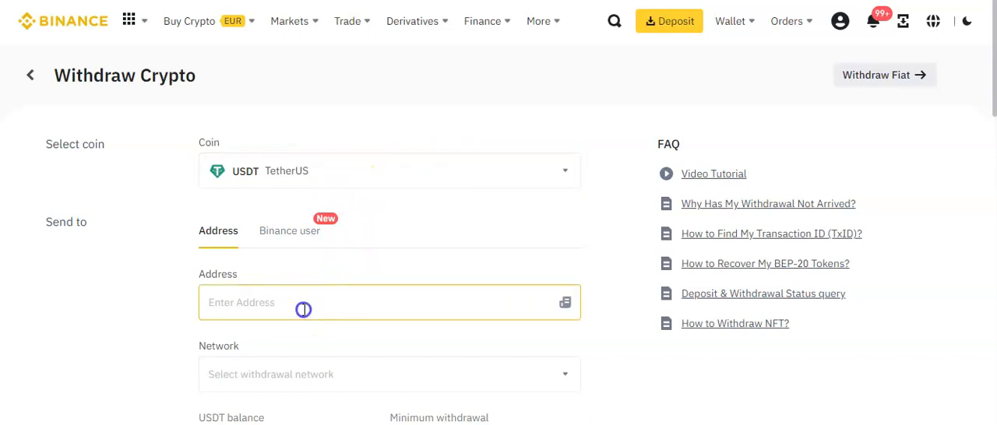
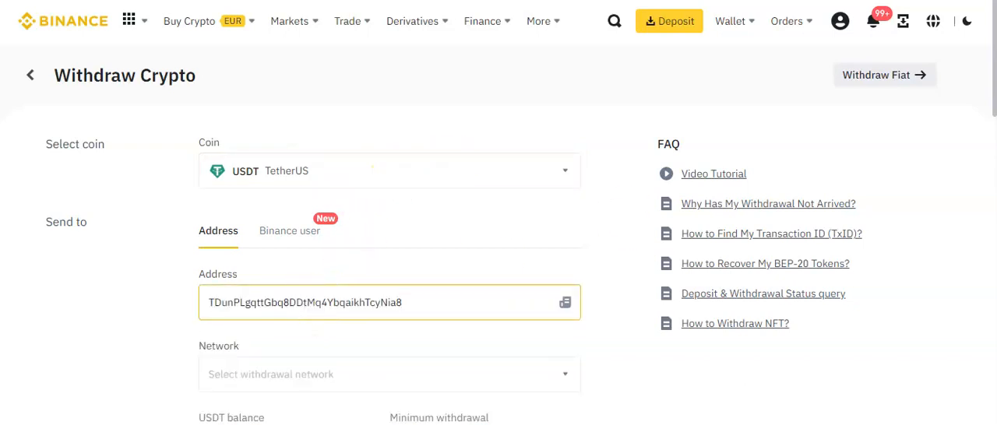
scroll("down", 3)
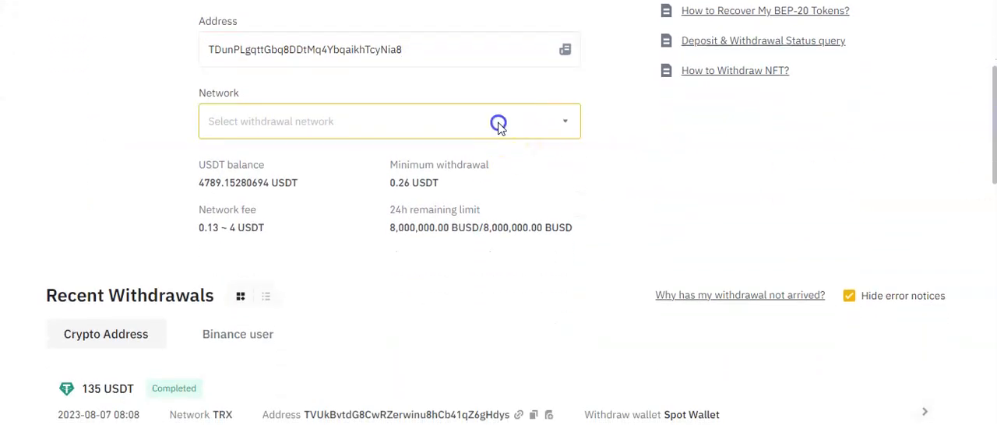
Step: Set the network to TRX Tron (TRC20) and the amount to 27 USDT
left_click(499, 122)
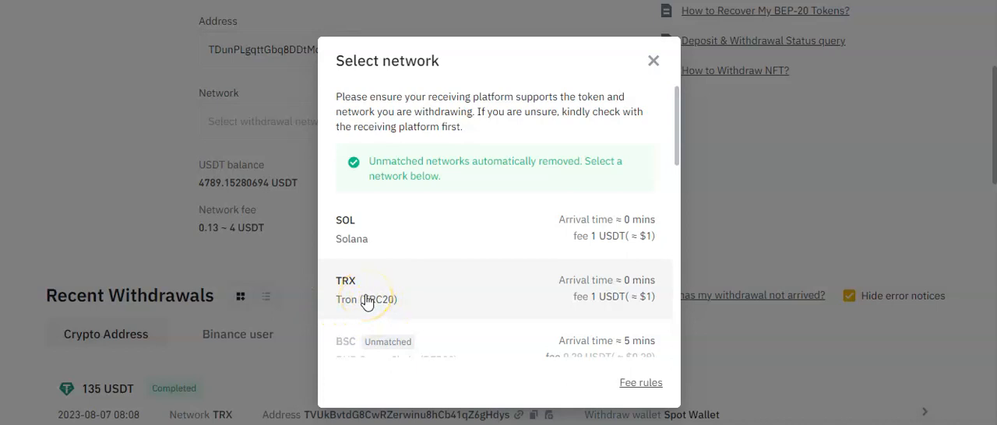
left_click(366, 290)
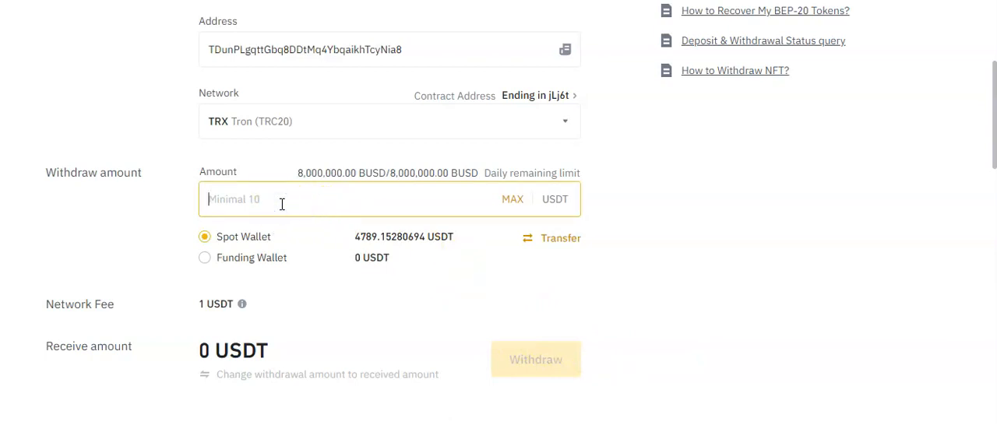
type("27")
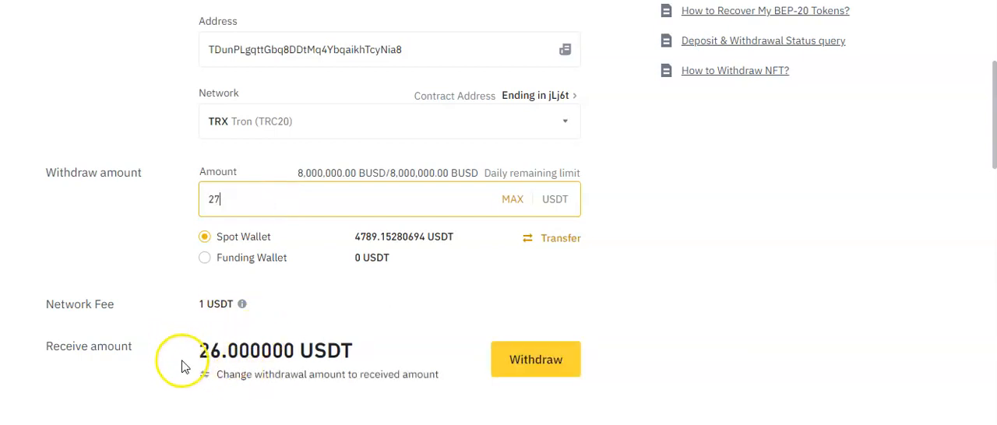
mouse_move(991, 166)
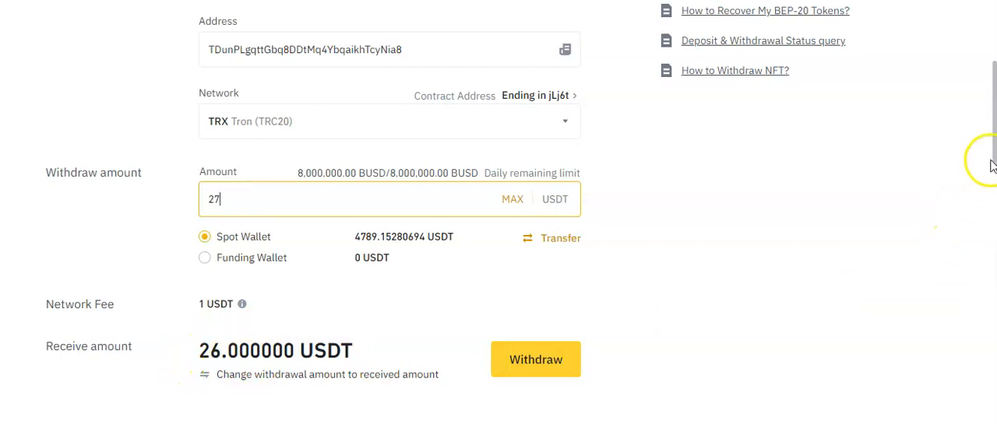
scroll("down", 3)
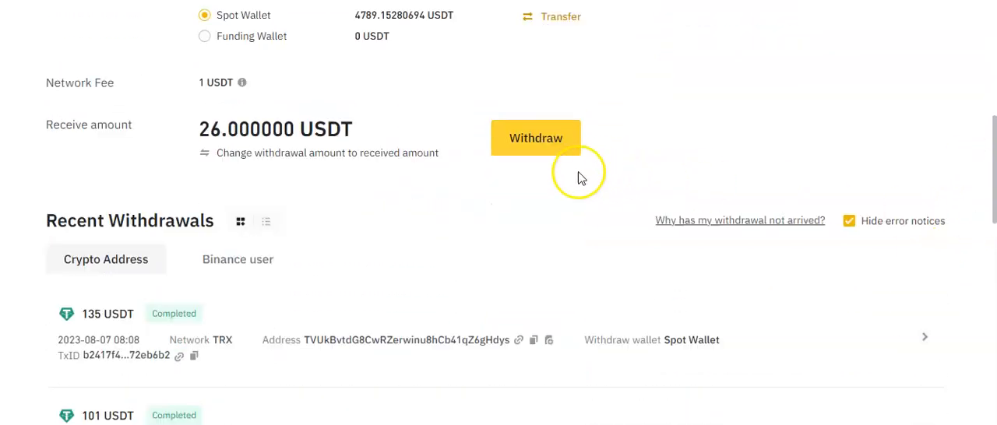
mouse_move(529, 146)
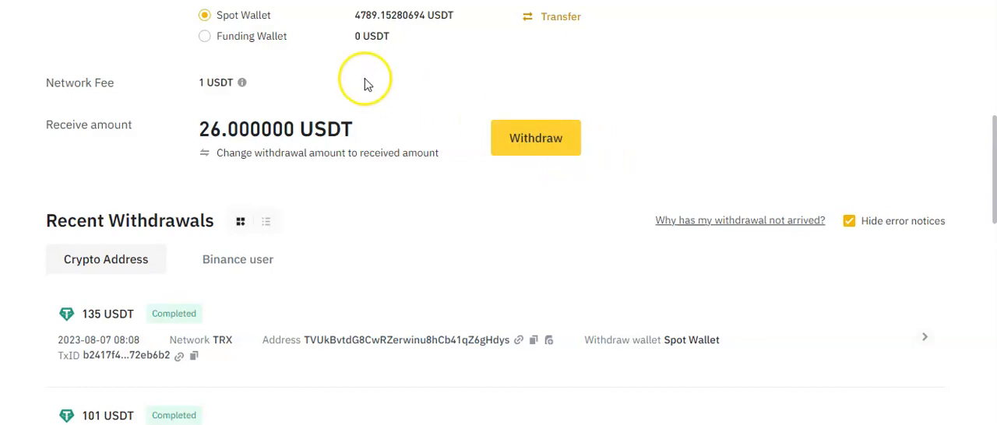
Step: Submit and confirm the withdrawal, then request an email verification code
left_click(536, 137)
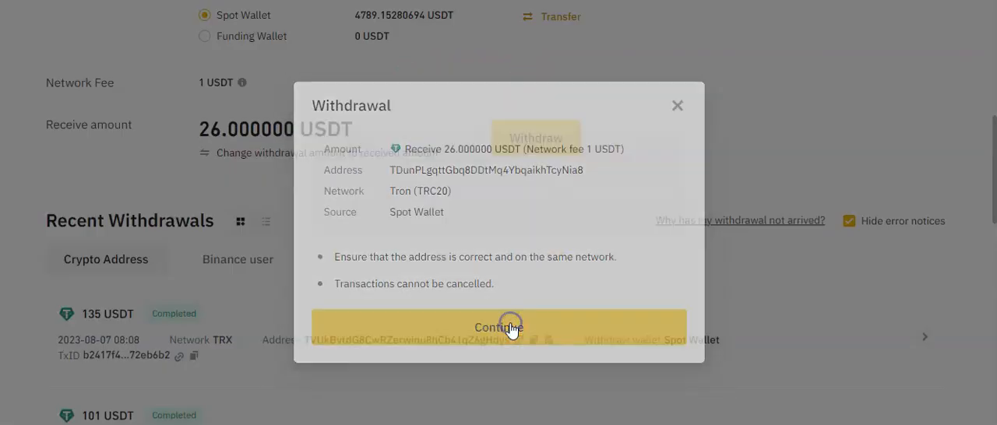
left_click(498, 327)
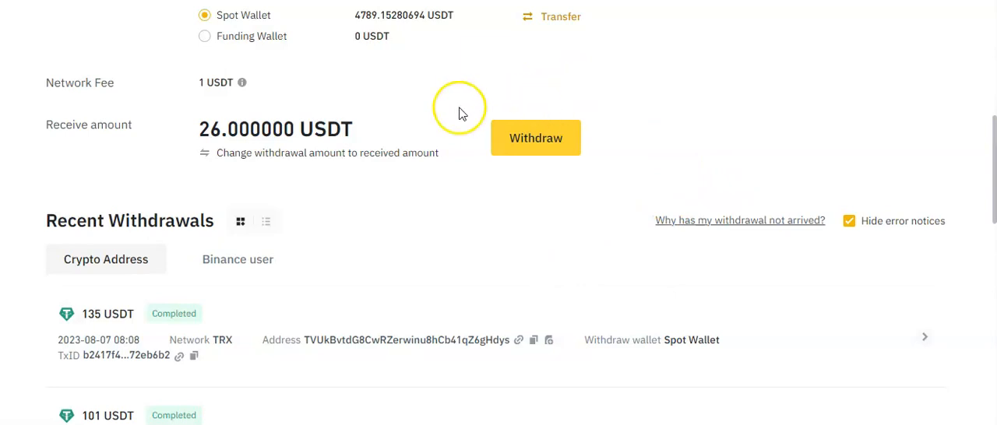
left_click(536, 137)
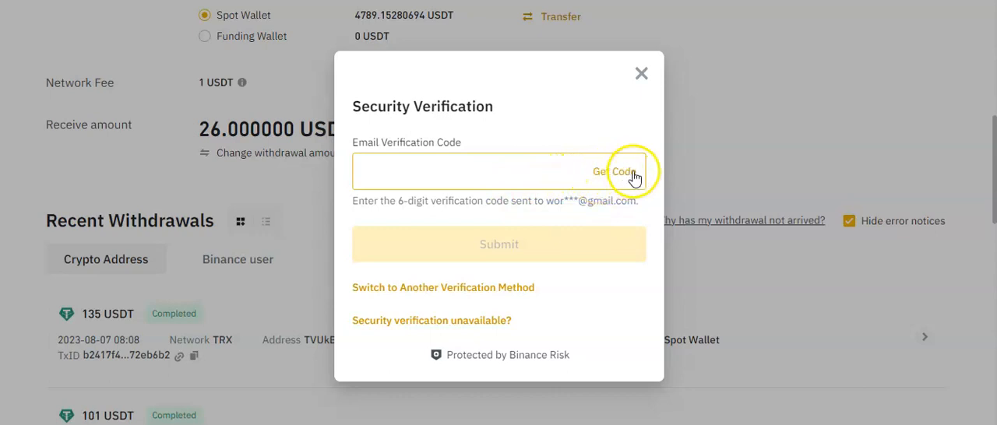
left_click(614, 171)
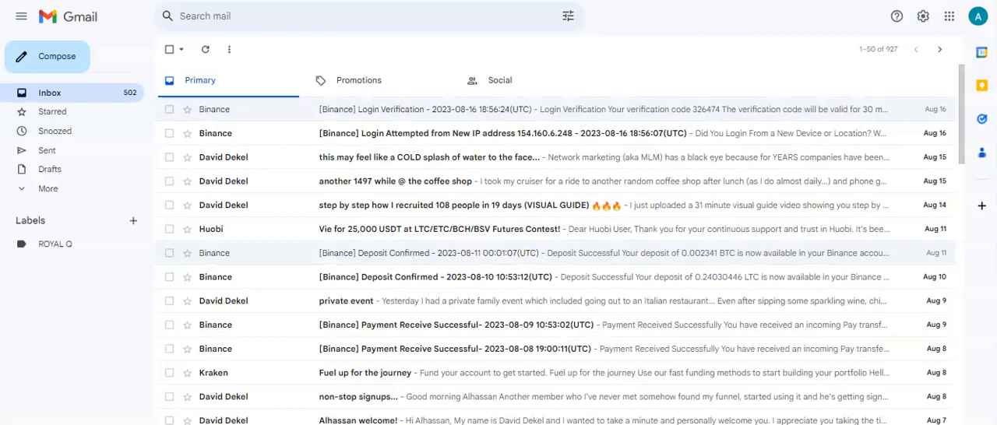
Step: Refresh the inbox and copy the code from Binance's 'Withdrawal Requested' email
left_click(50, 94)
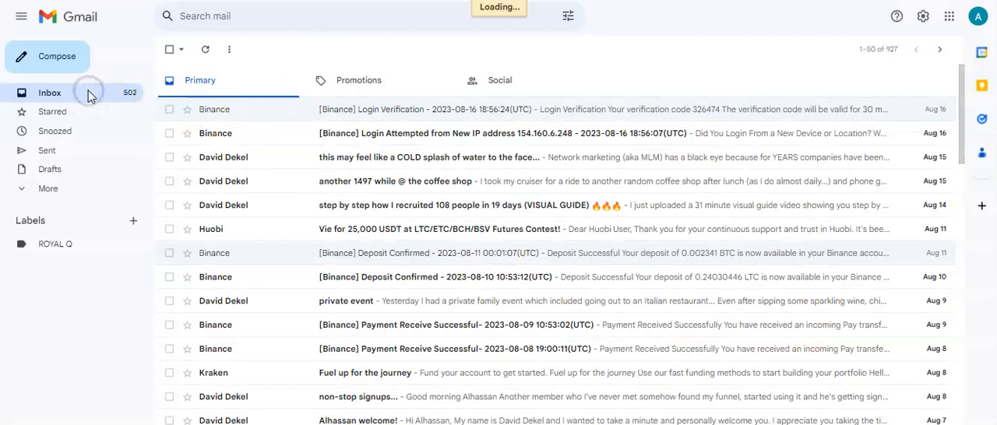
mouse_move(623, 92)
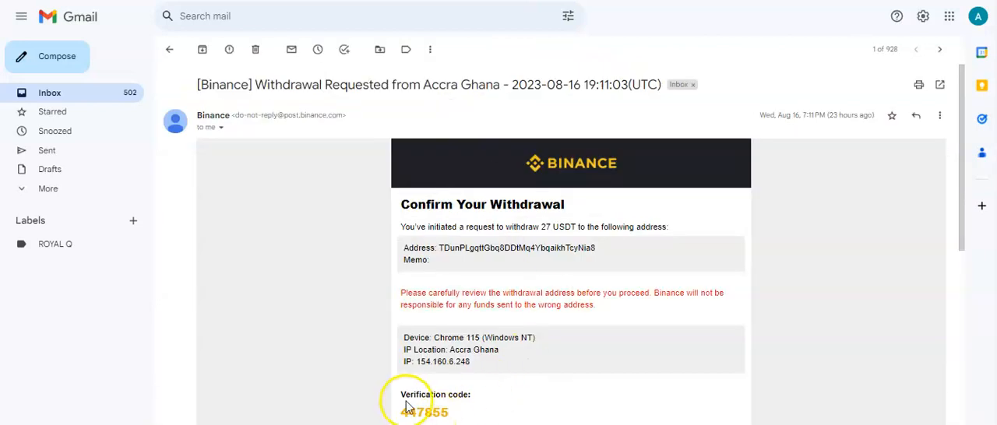
double_click(426, 415)
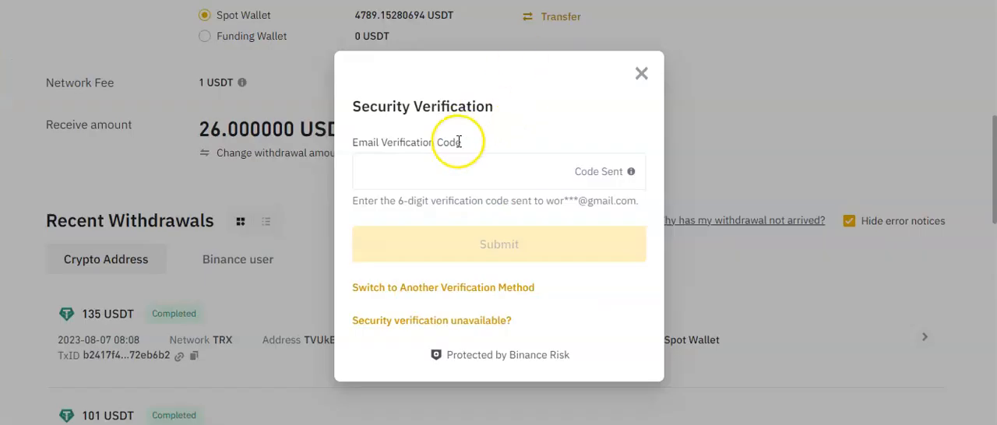
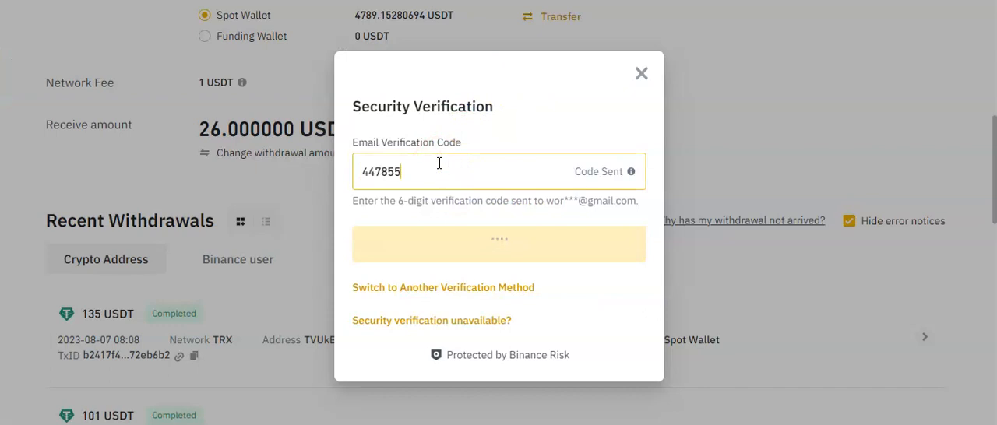
left_click(498, 243)
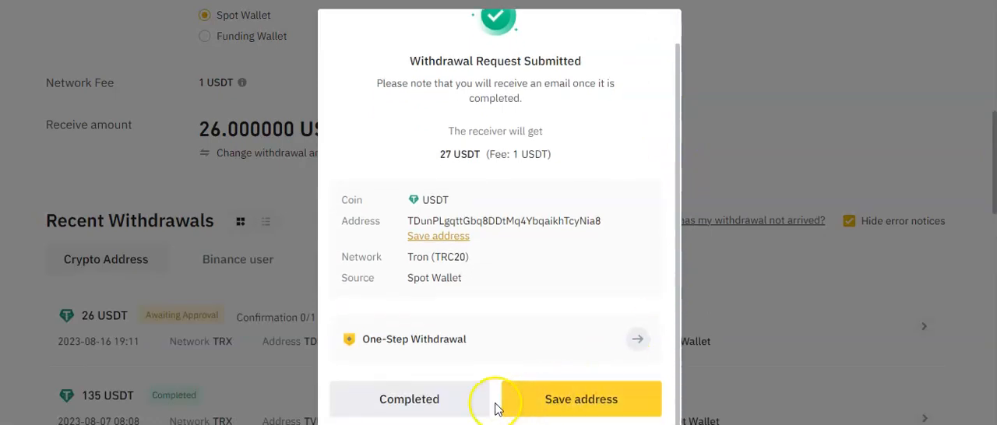
mouse_move(497, 406)
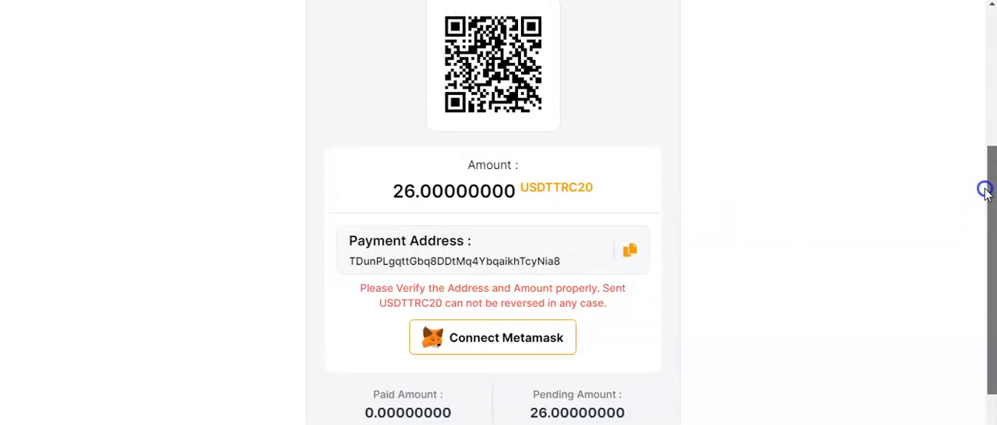
scroll("down", 3)
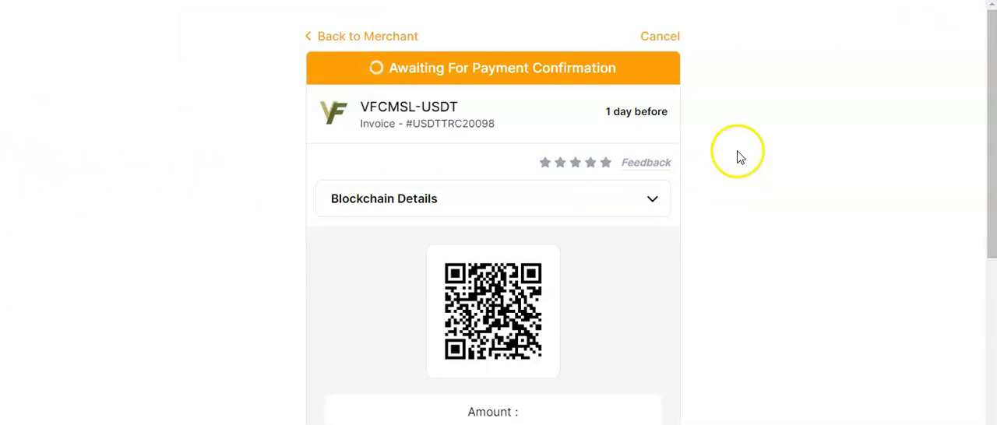
mouse_move(754, 109)
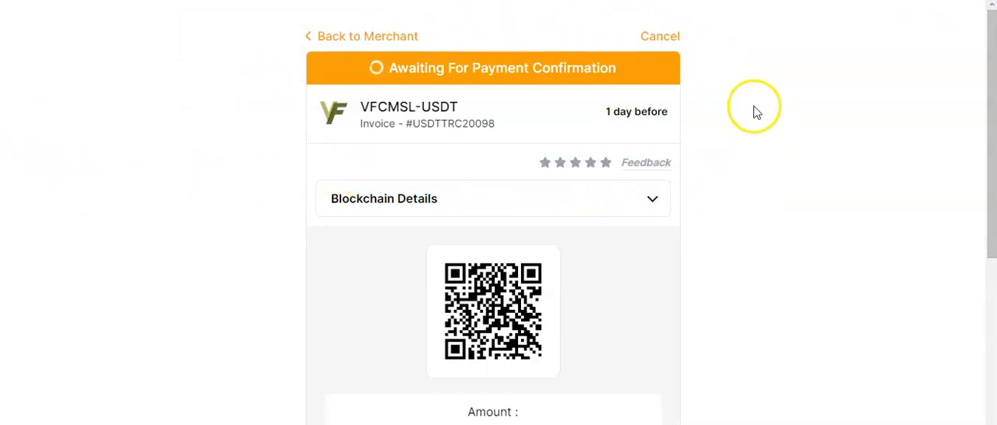
mouse_move(816, 204)
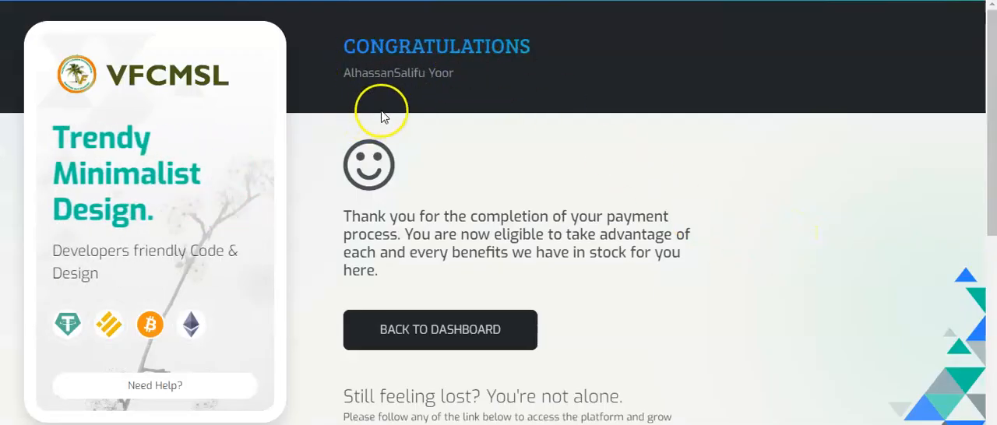
mouse_move(404, 194)
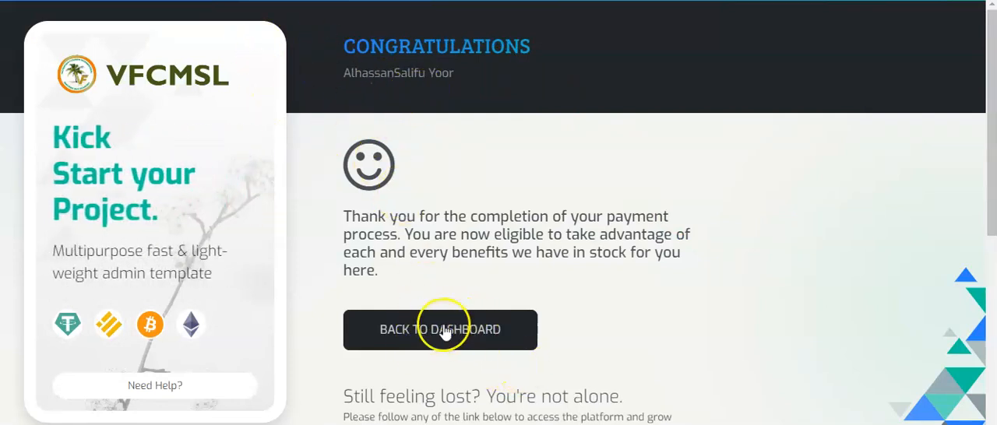
left_click(439, 330)
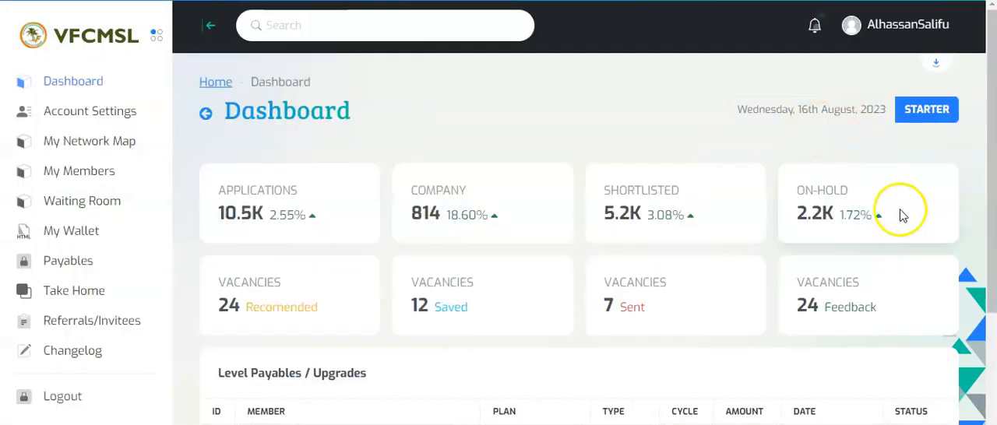
mouse_move(519, 319)
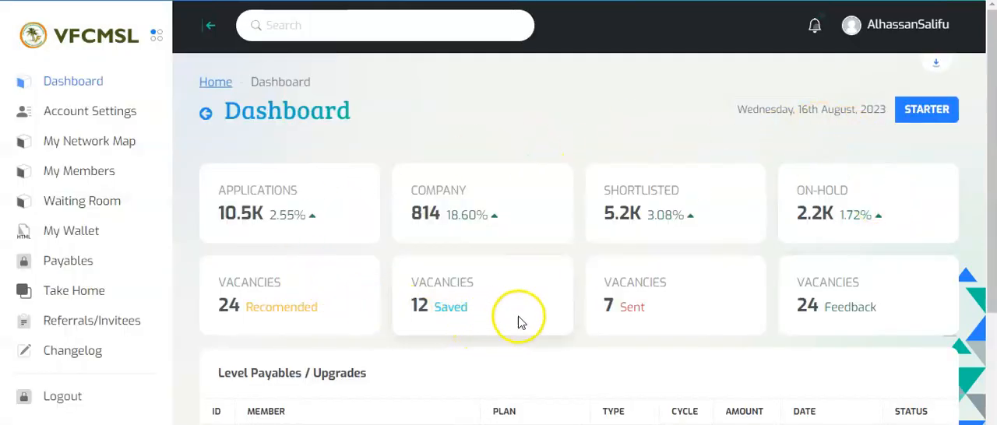
mouse_move(742, 162)
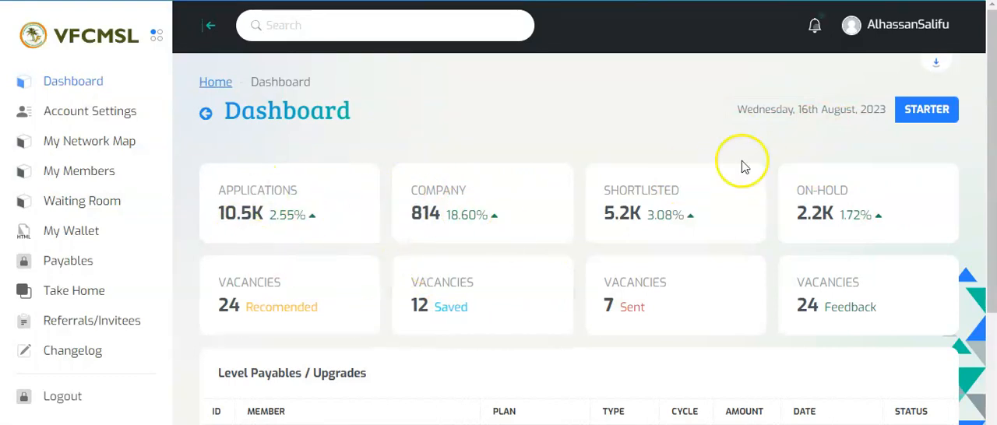
scroll("down", 3)
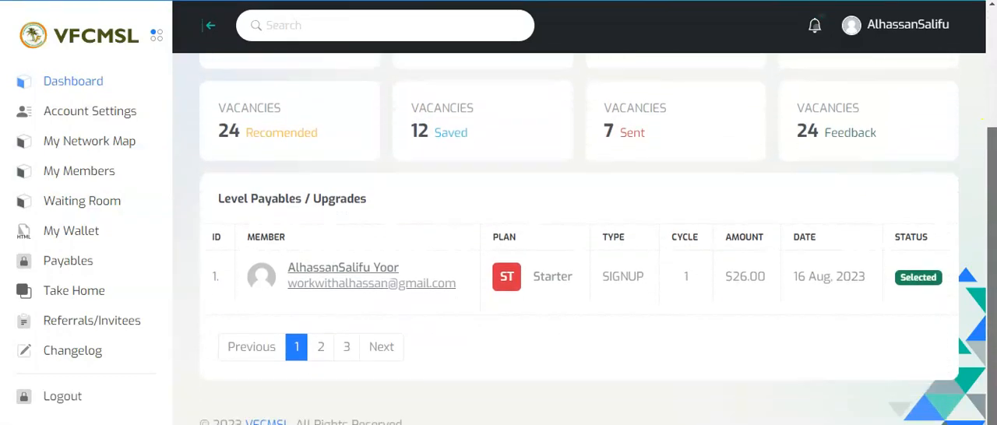
scroll("down", 3)
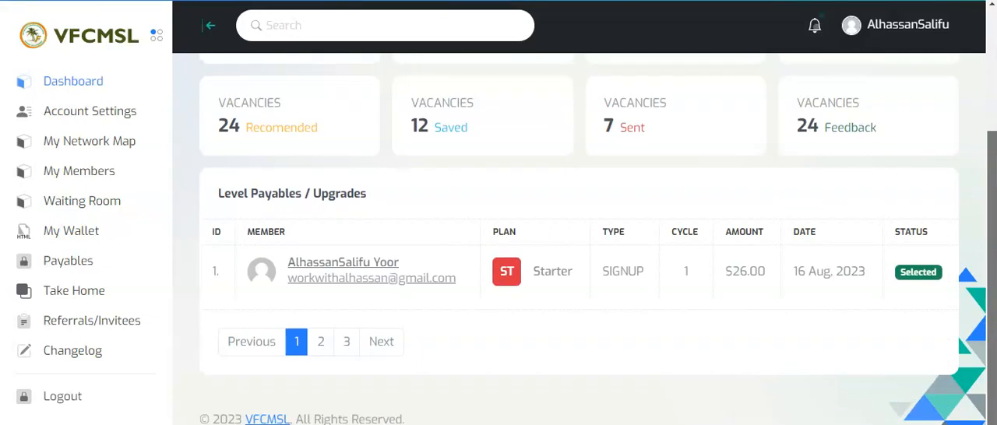
scroll("up", 3)
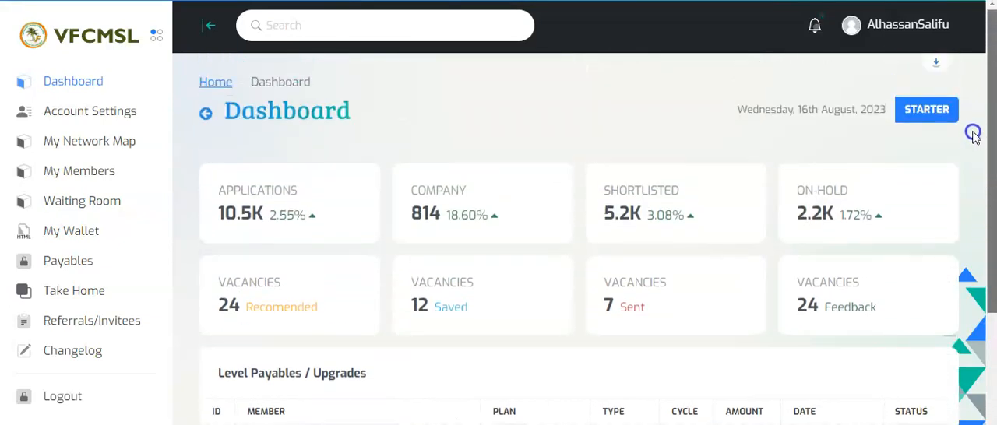
mouse_move(47, 46)
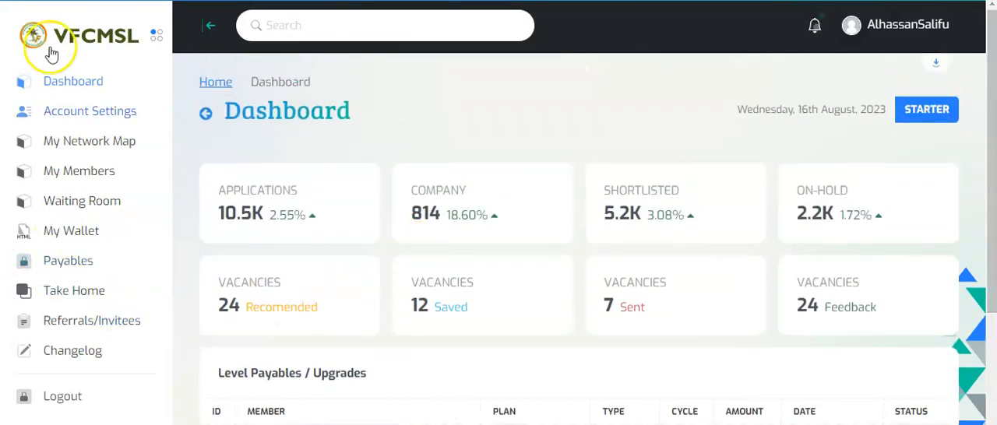
mouse_move(237, 189)
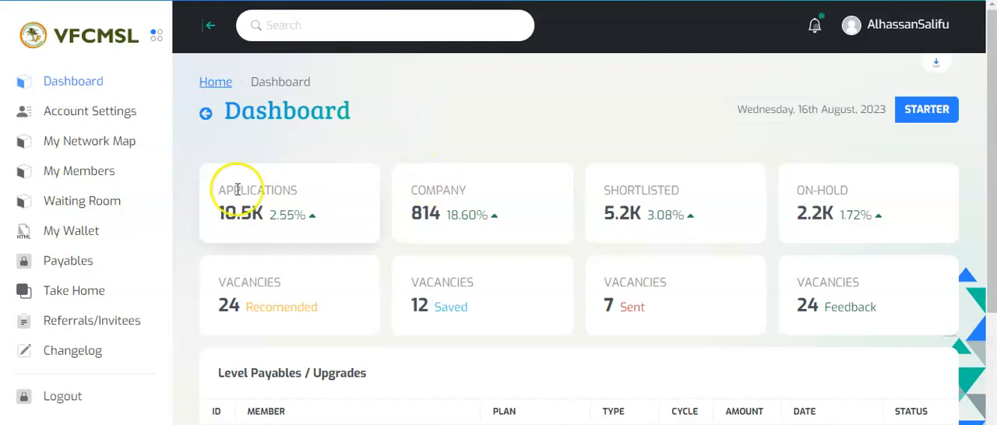
mouse_move(106, 138)
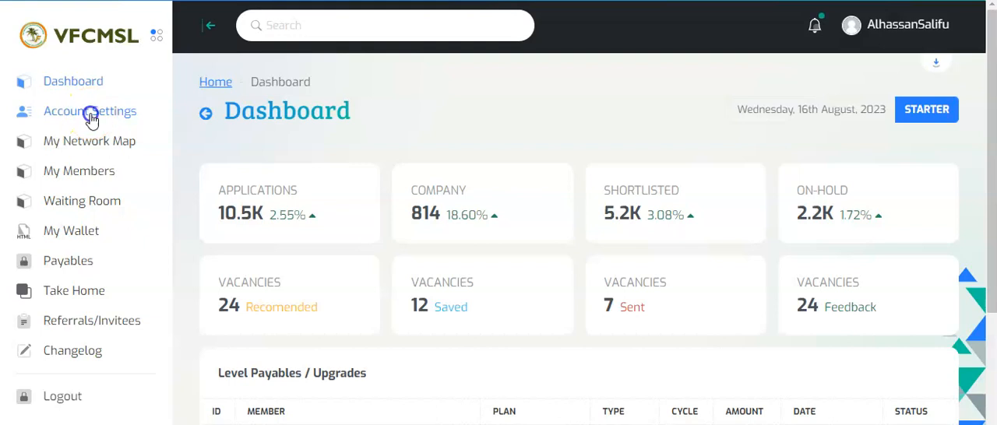
left_click(90, 110)
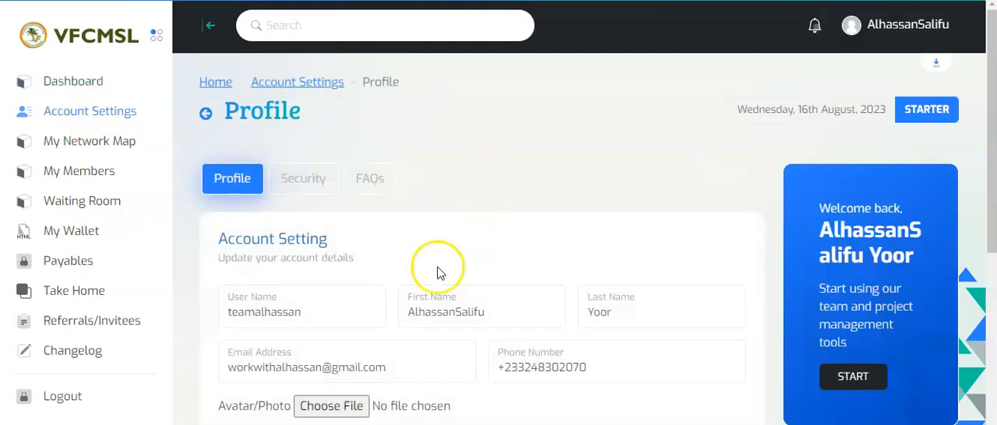
left_click(458, 310)
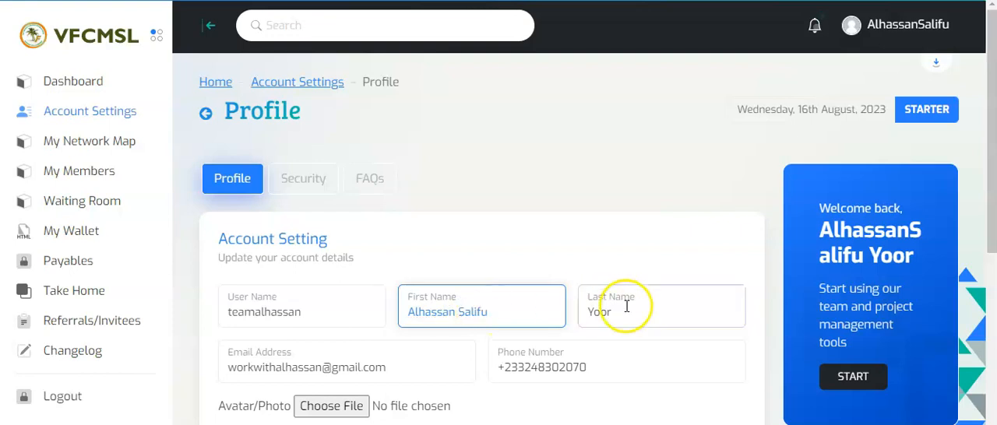
scroll("down", 3)
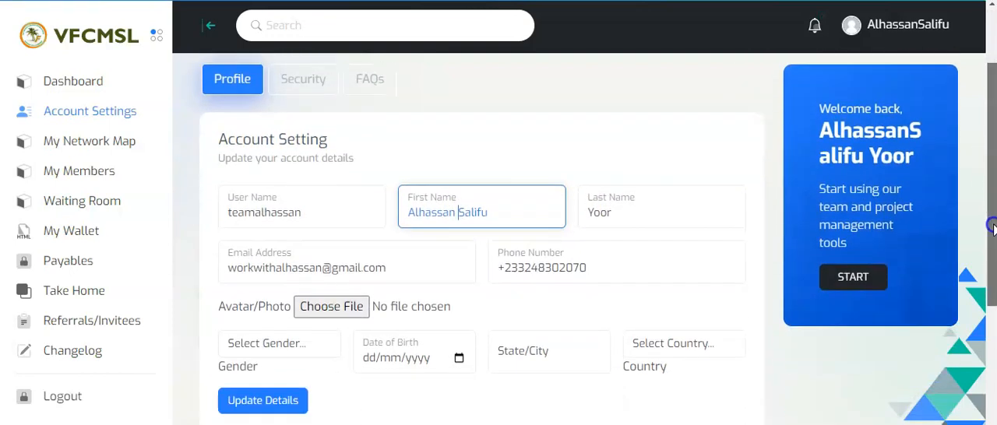
scroll("down", 3)
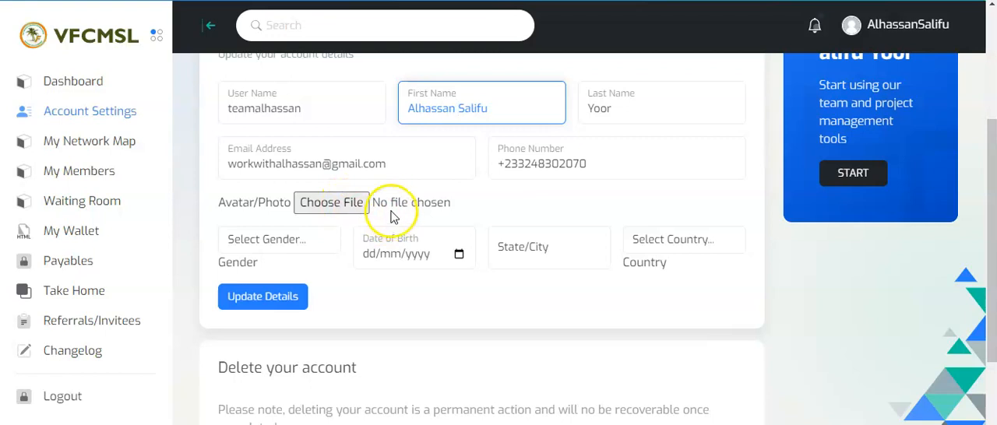
Step: Set the profile gender to Male and the country to Ghana
left_click(277, 240)
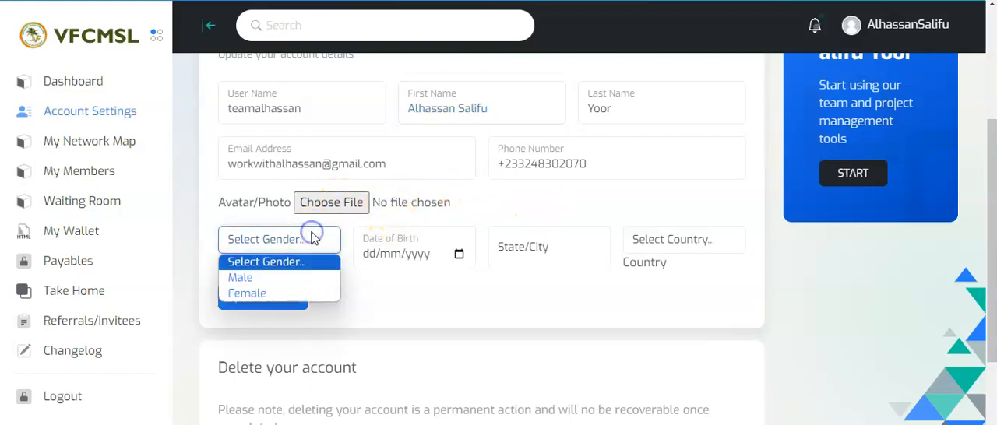
left_click(239, 278)
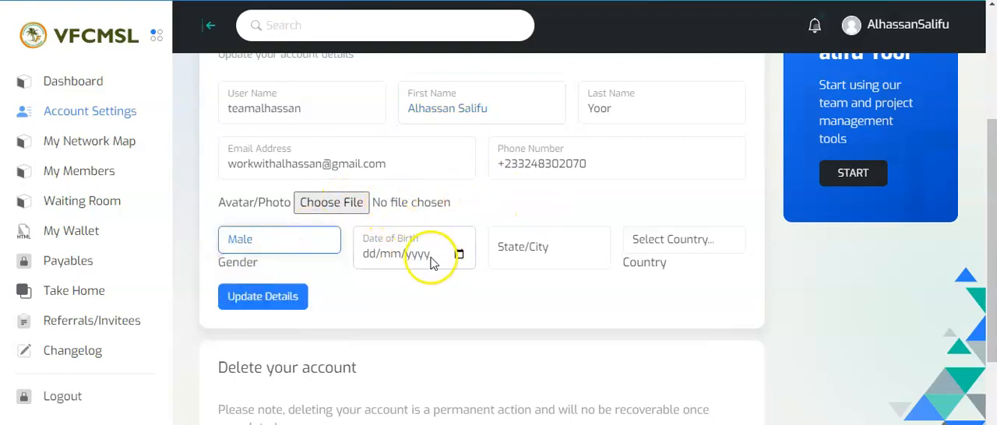
mouse_move(561, 278)
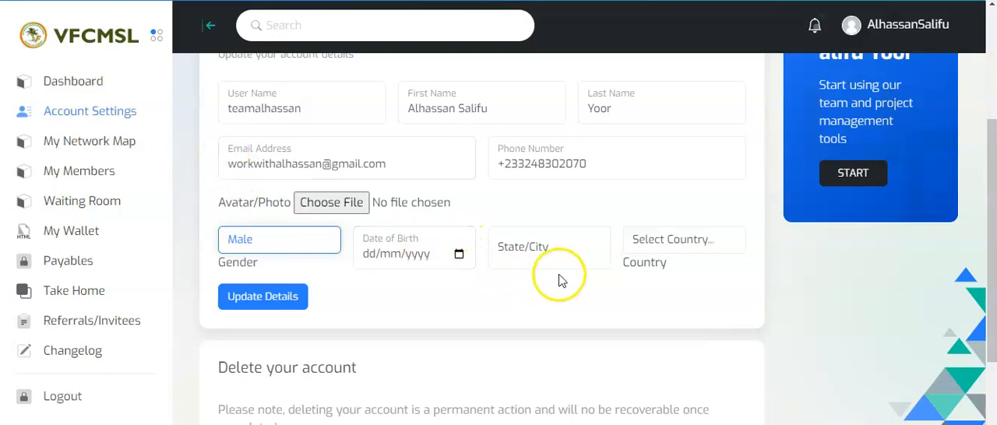
type("w")
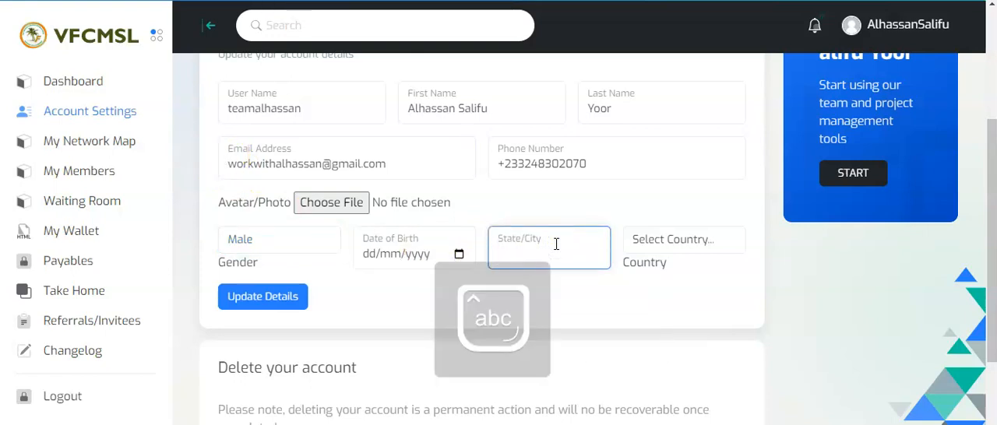
left_click(683, 240)
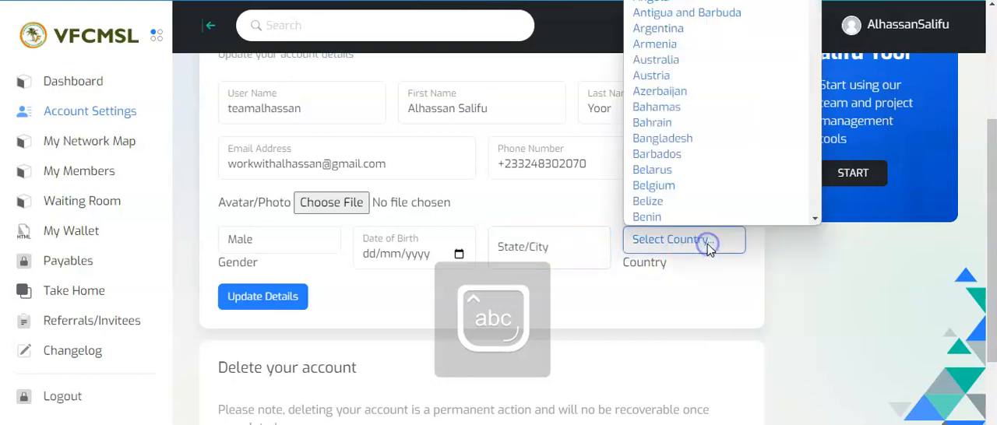
left_click(648, 217)
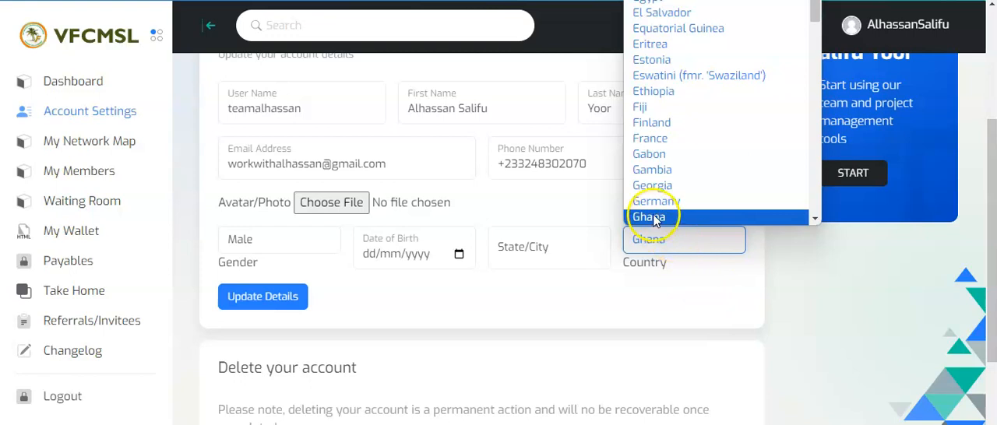
left_click(648, 217)
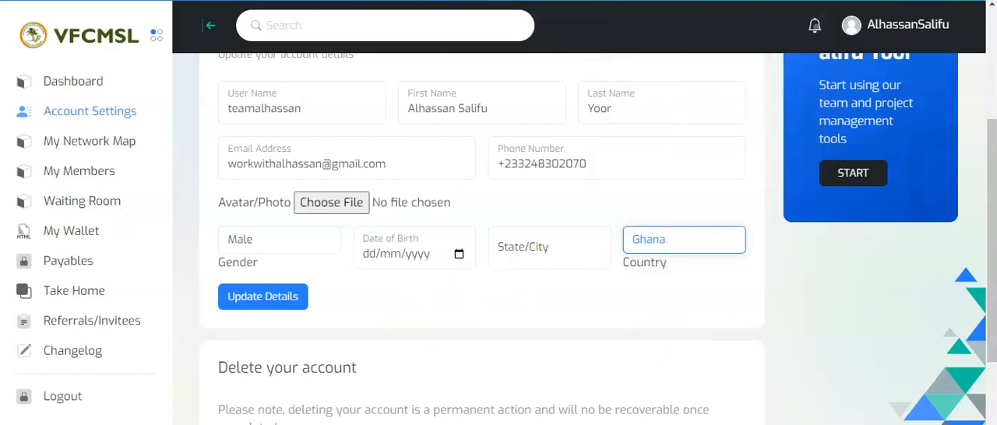
scroll("down", 3)
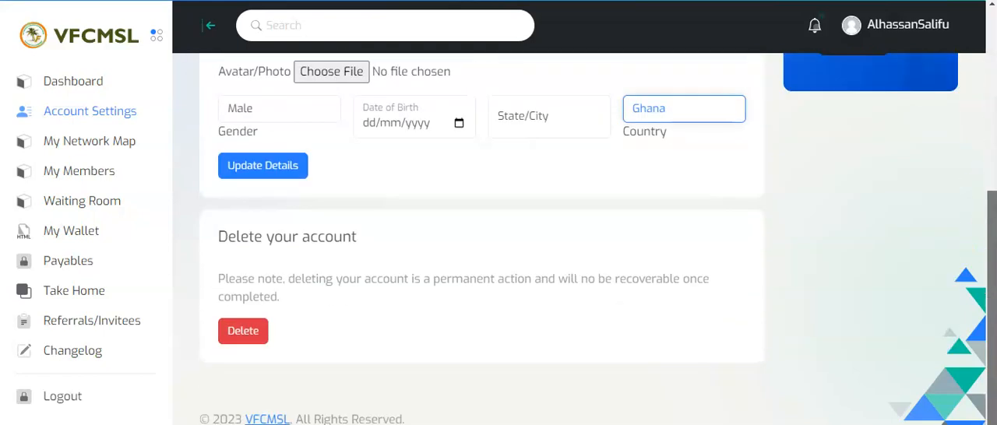
mouse_move(137, 106)
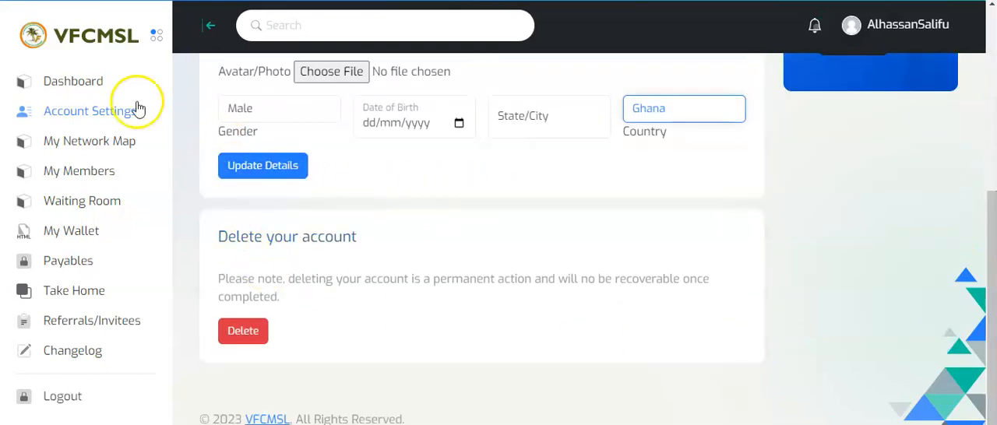
left_click(71, 81)
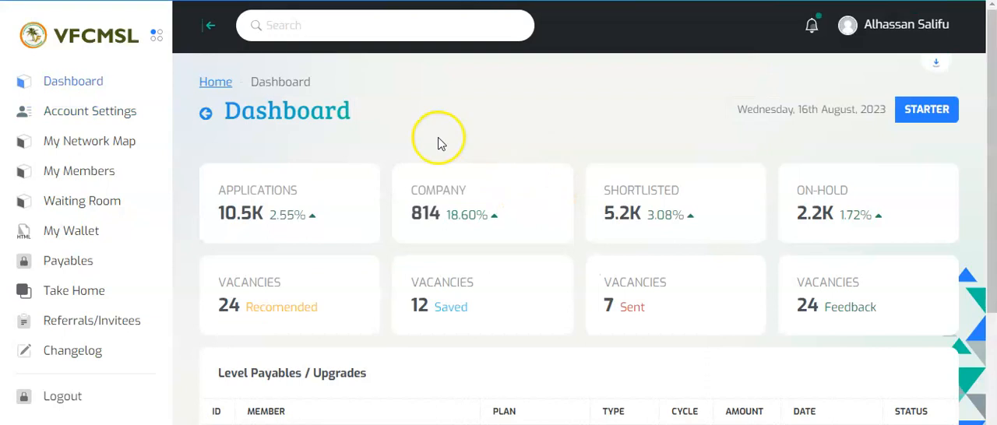
mouse_move(388, 122)
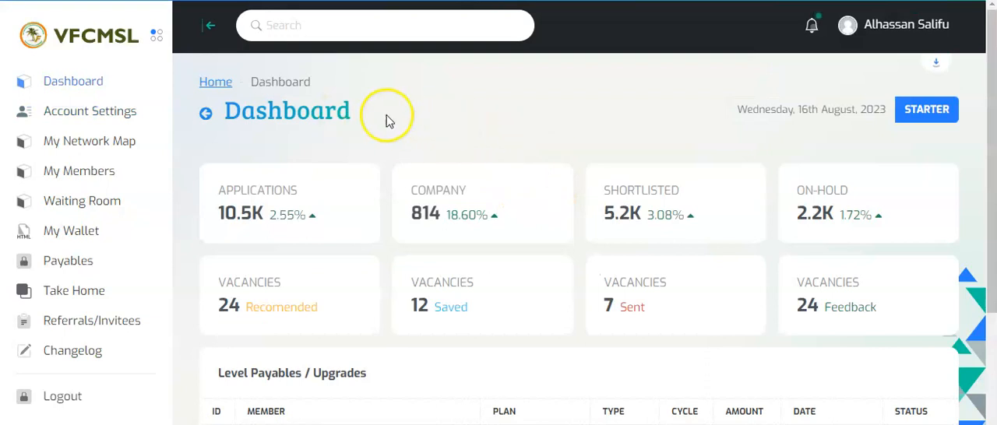
mouse_move(163, 140)
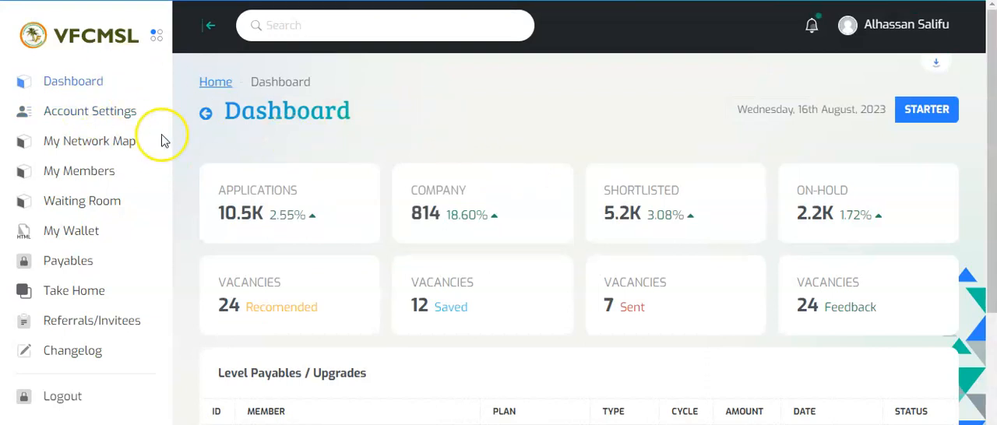
mouse_move(39, 201)
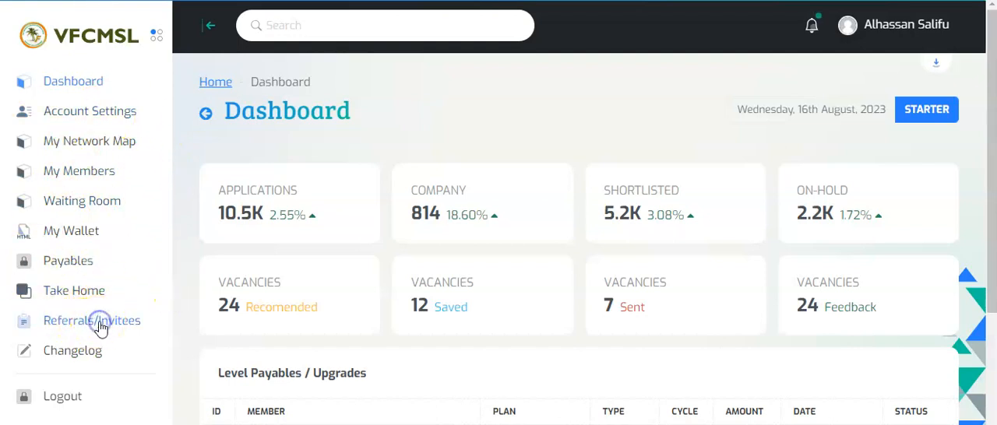
Step: View the Referrals/Invitees page with the referral link and zero invitees, then return to the dashboard
left_click(90, 321)
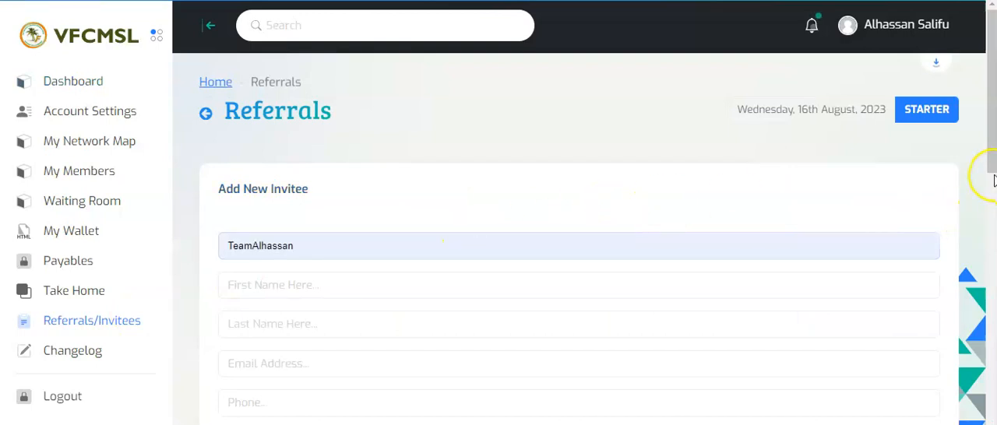
mouse_move(985, 164)
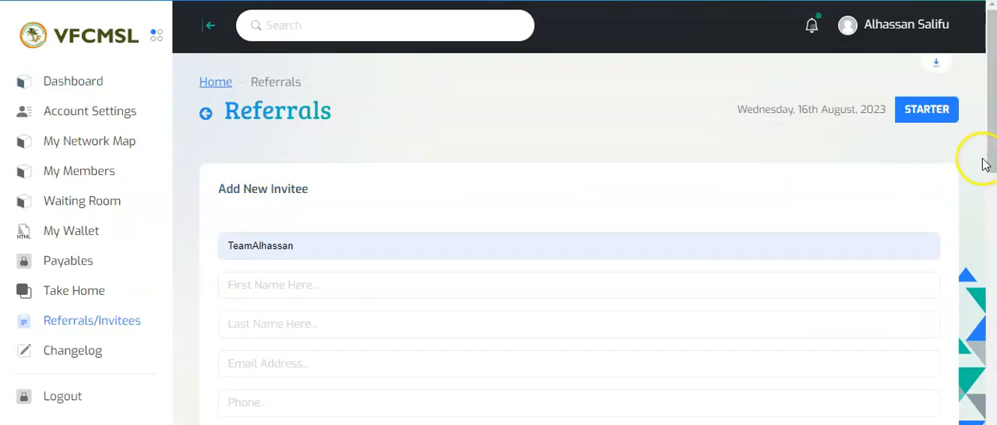
scroll("down", 3)
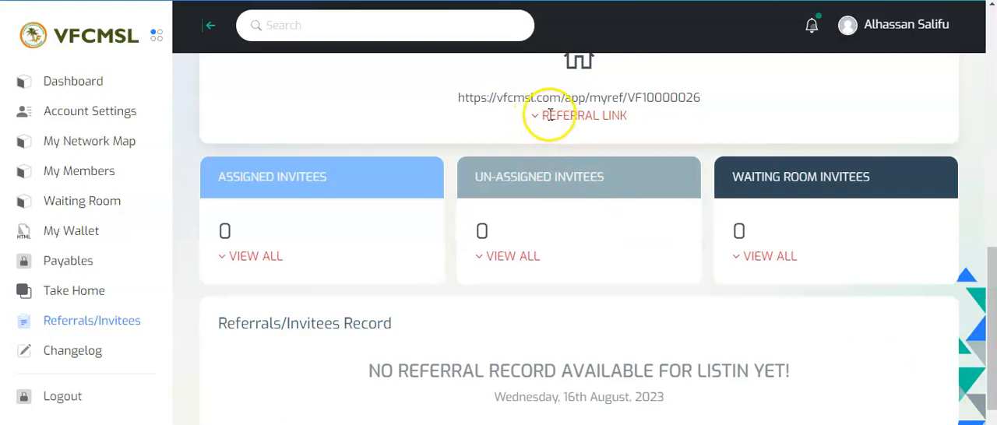
mouse_move(548, 109)
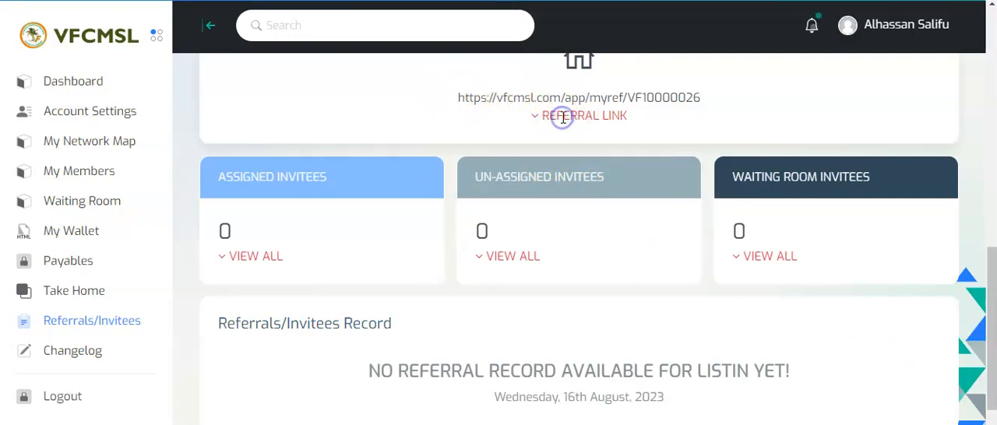
mouse_move(455, 106)
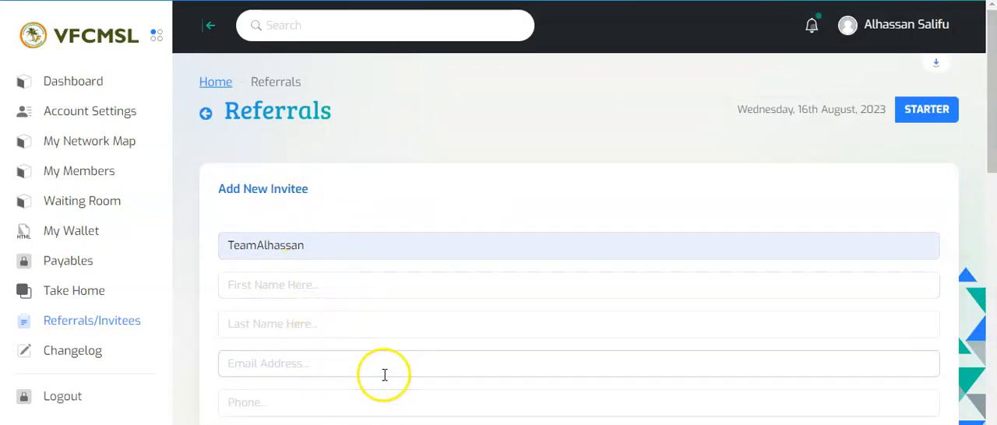
scroll("down", 3)
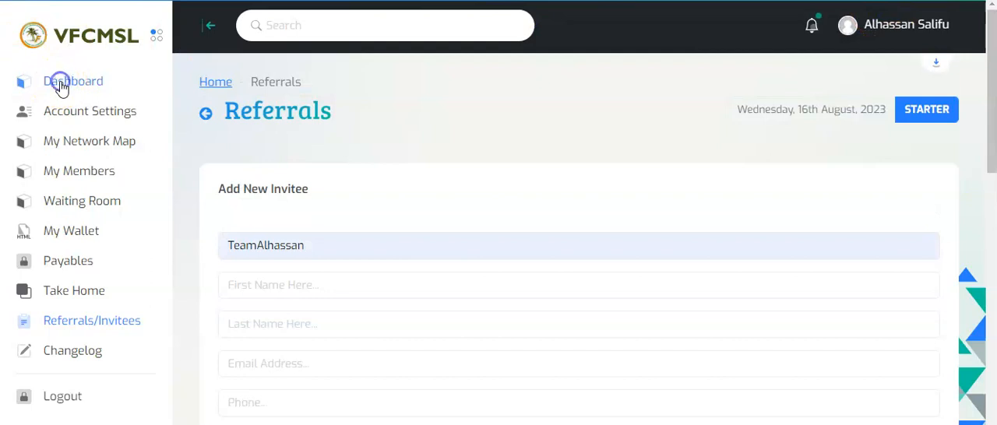
left_click(60, 85)
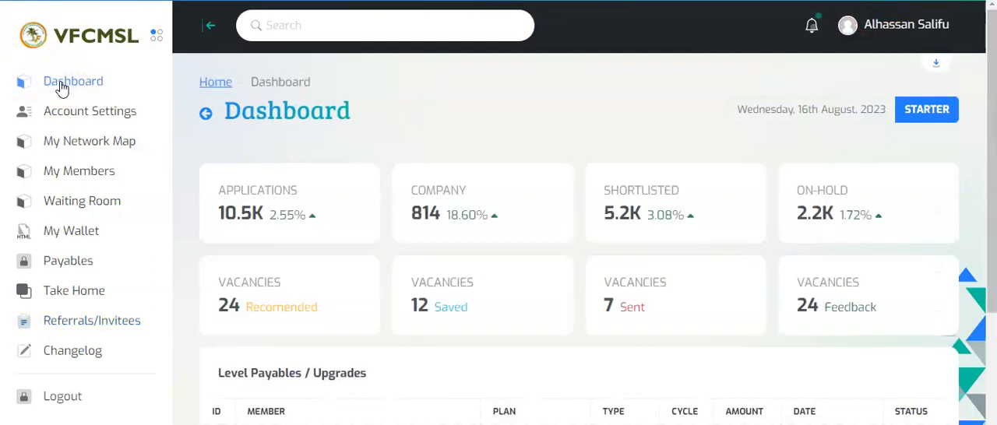
mouse_move(279, 139)
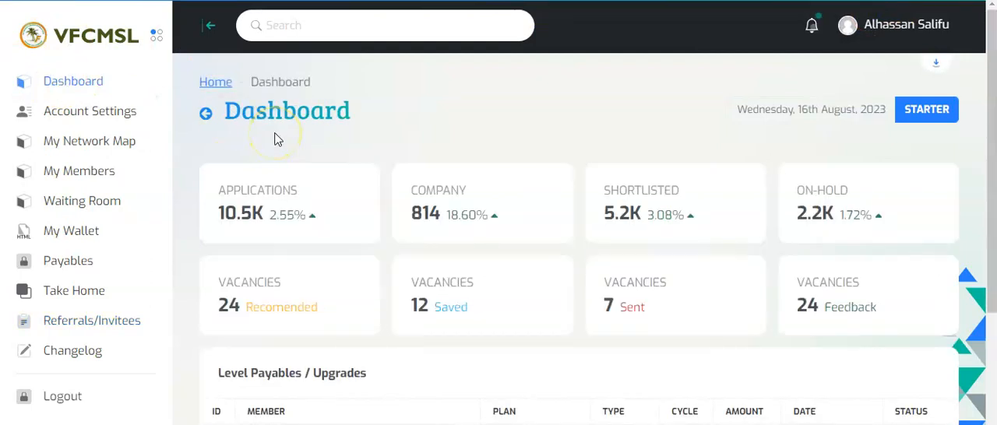